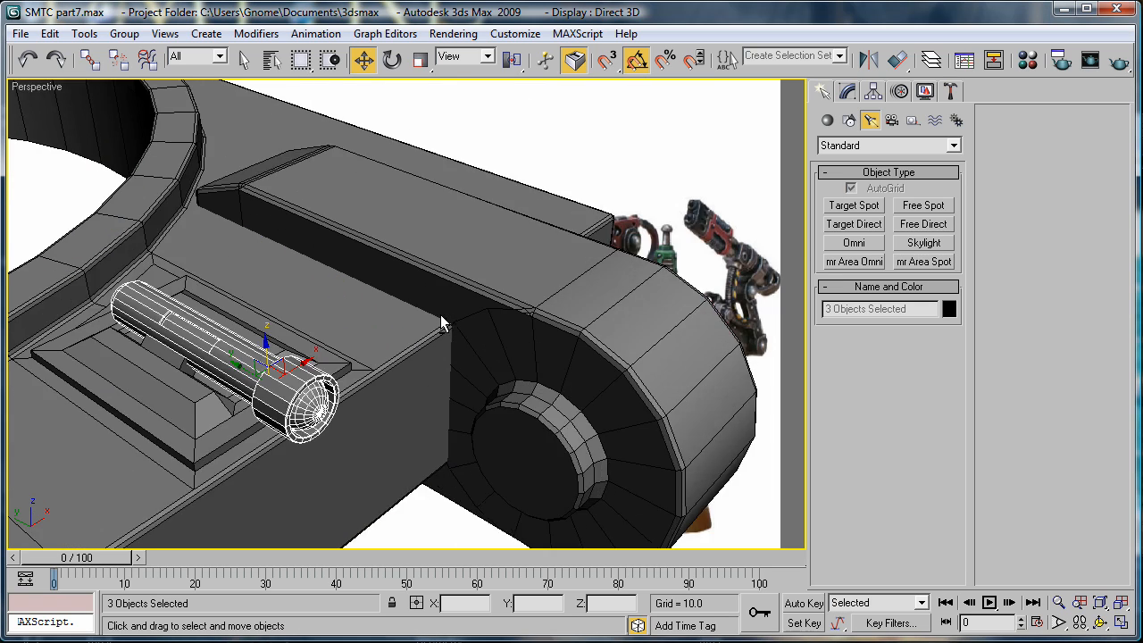
Select the arm's long pin cylinder and move its vertices sideways to reshape it
drag(447, 321, 510, 302)
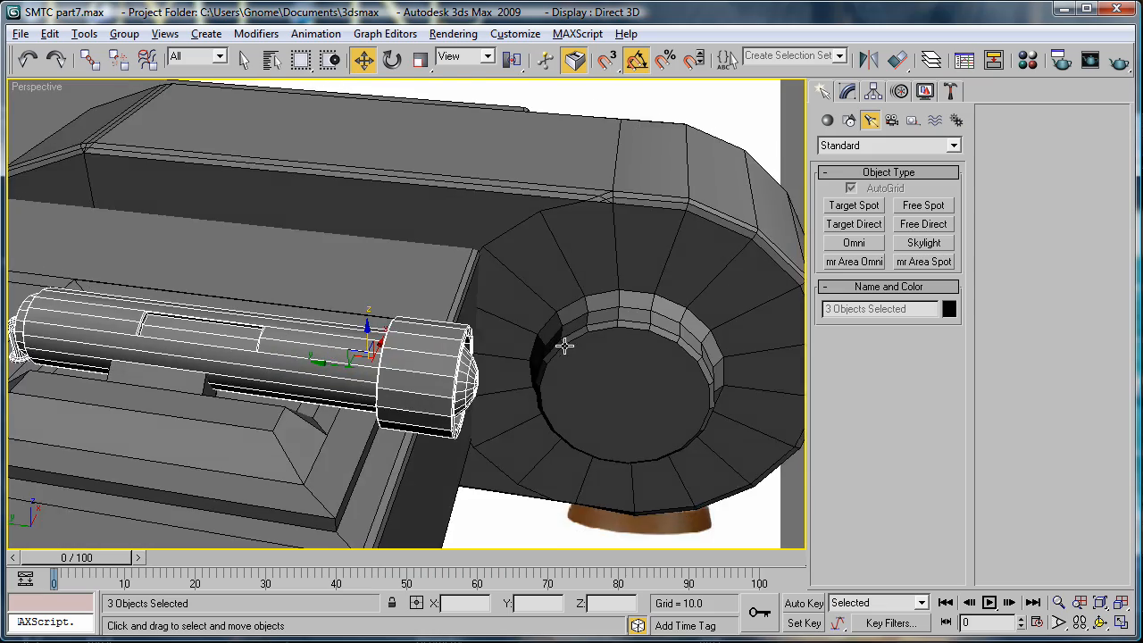
click(420, 60)
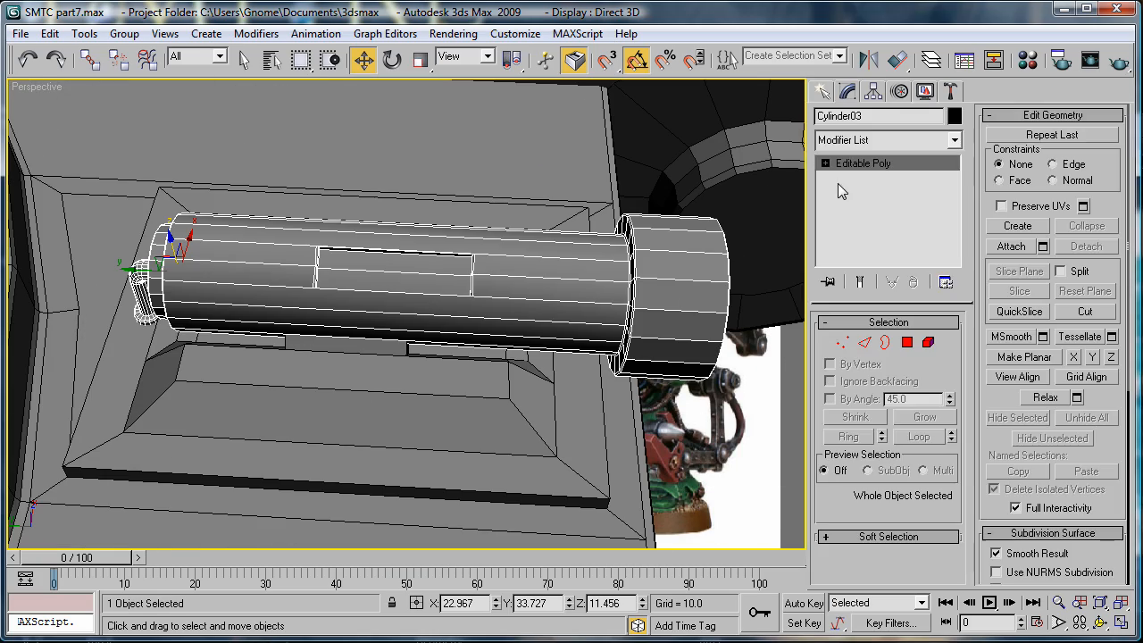
click(858, 177)
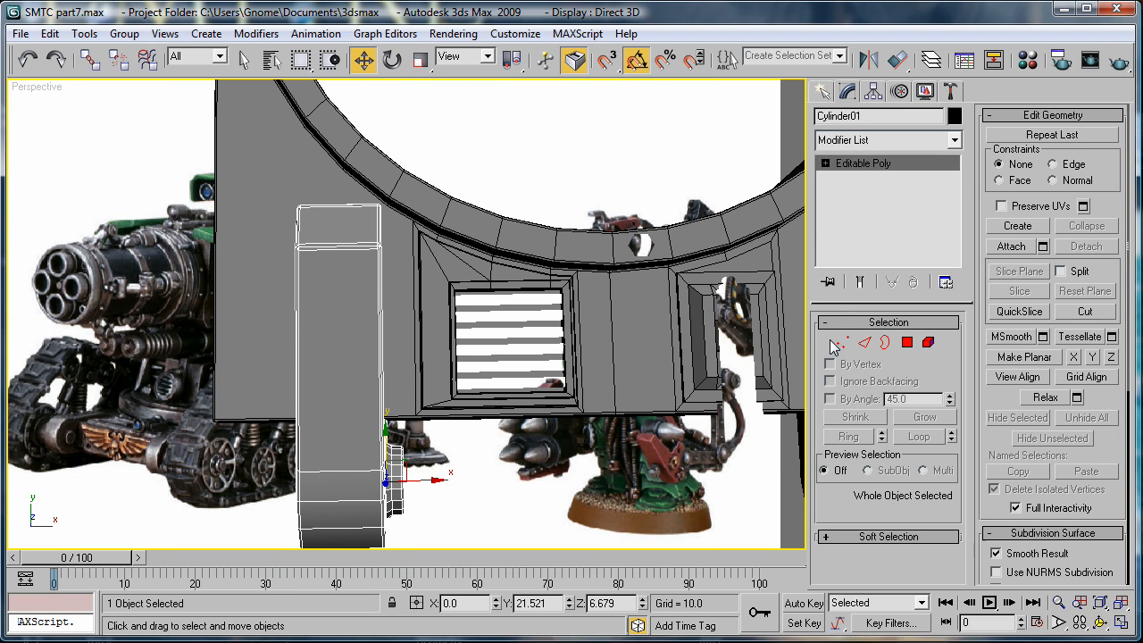
click(840, 342)
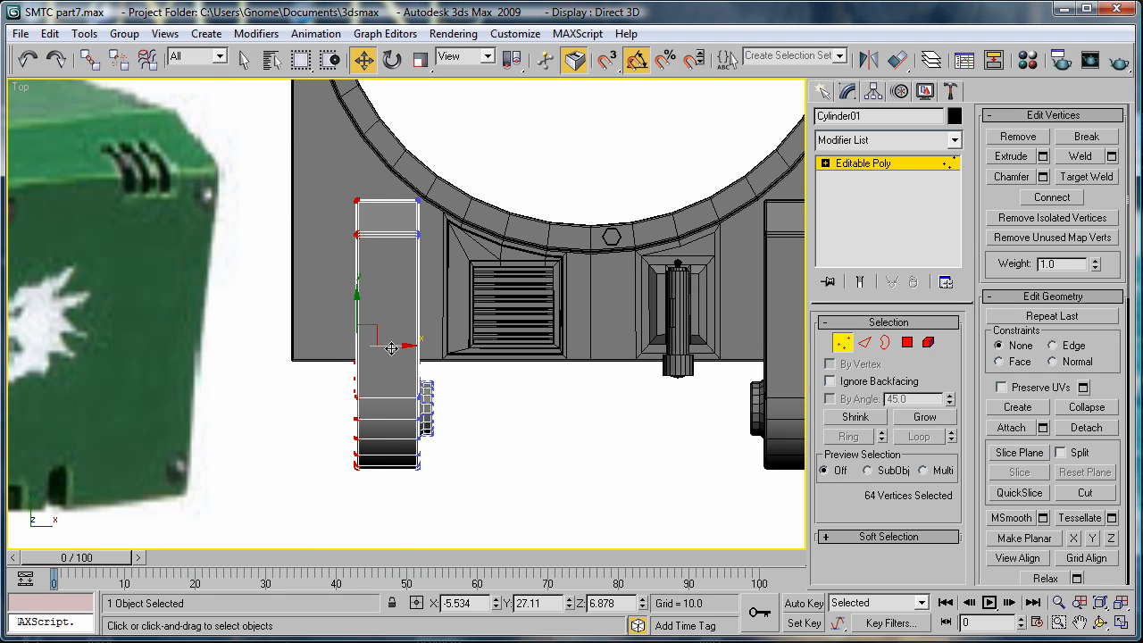
drag(390, 349, 385, 345)
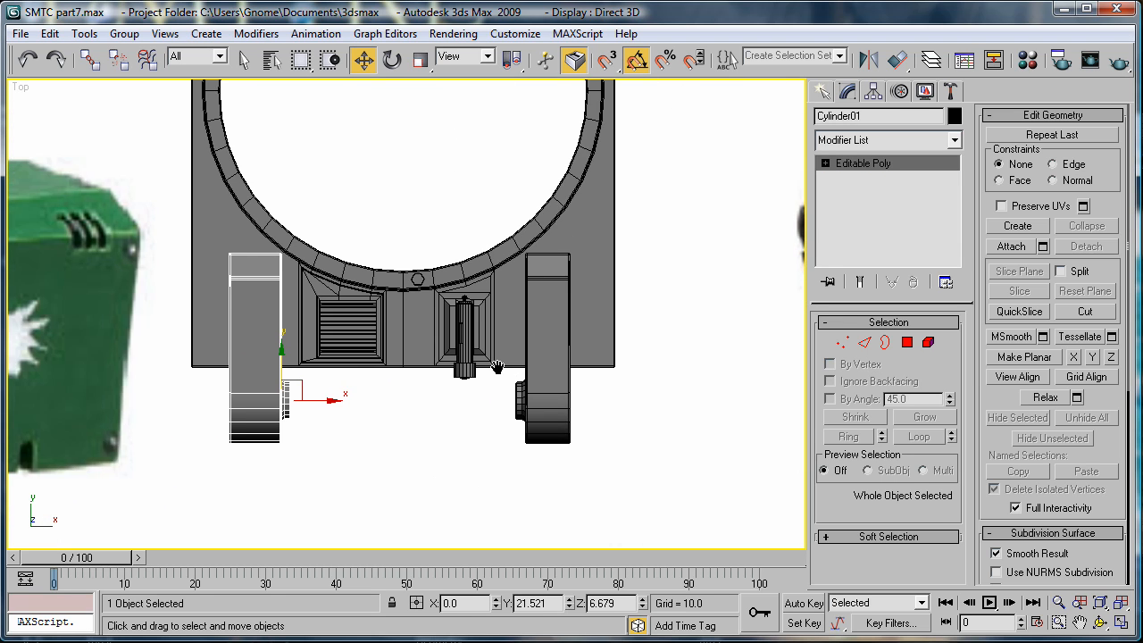
mouse_move(523, 410)
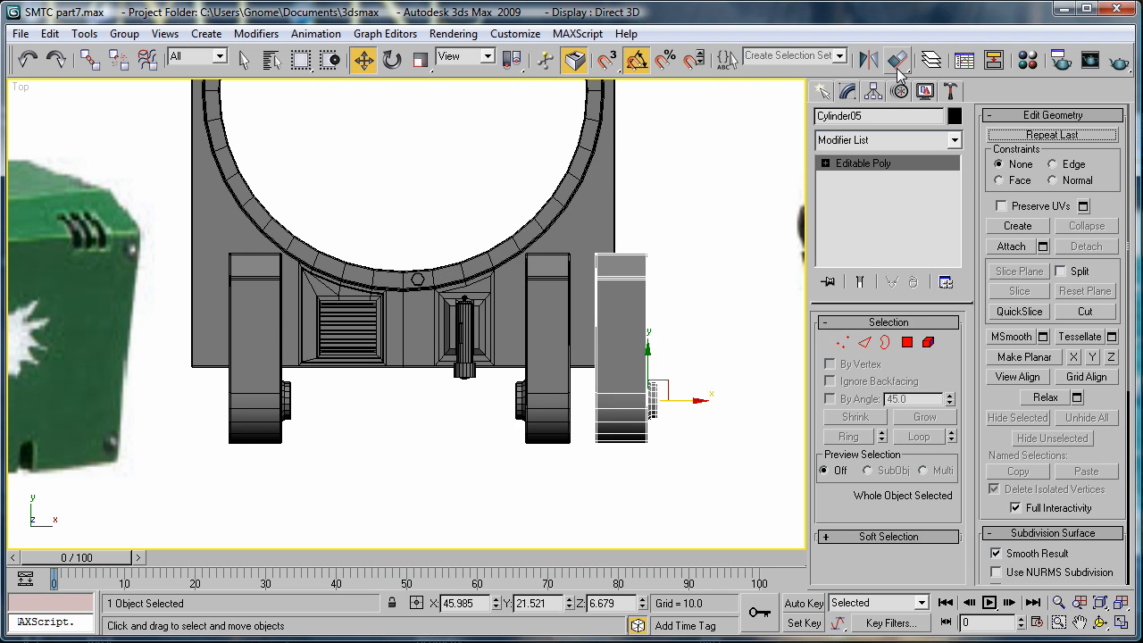
Mirror the cloned cylinder and slide Cylinder05 against the opposite arm's edge
click(897, 60)
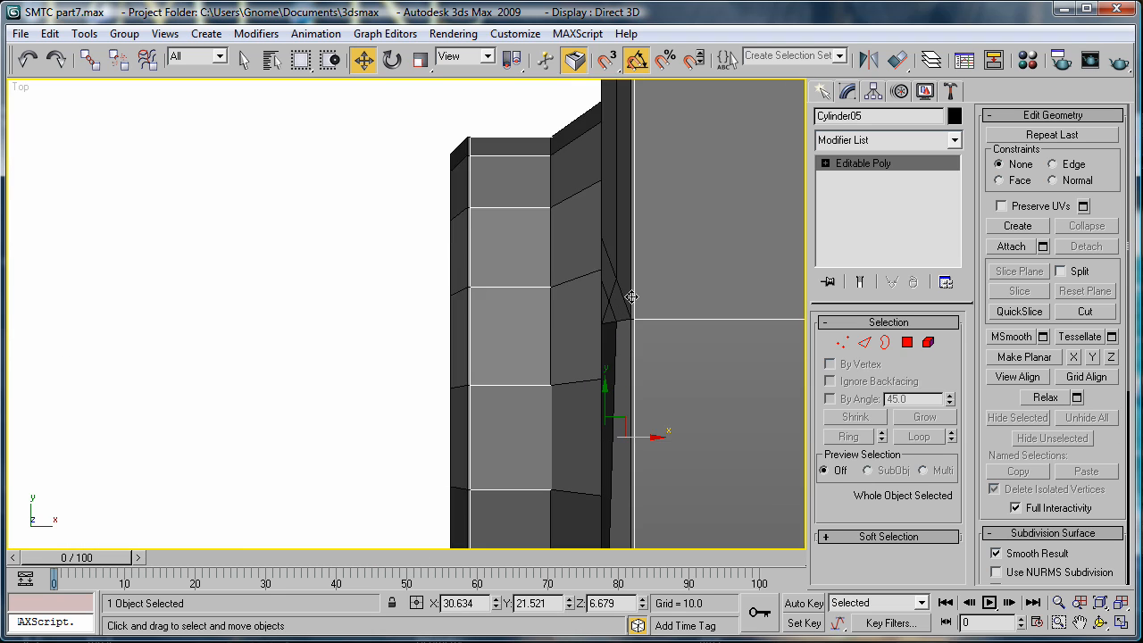
drag(631, 297, 648, 435)
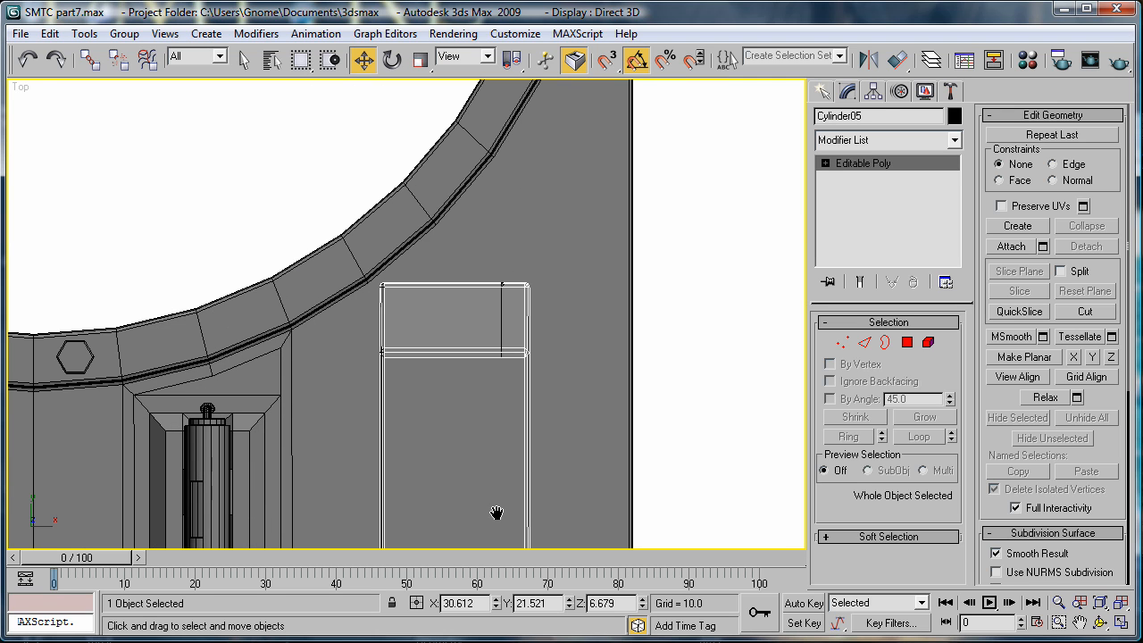
click(465, 305)
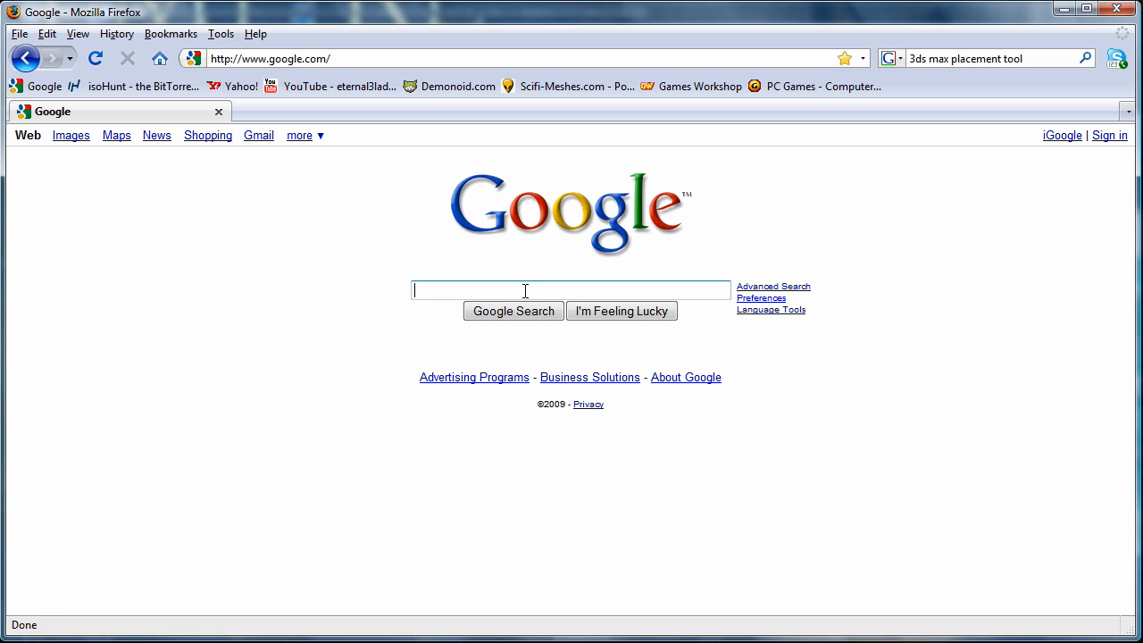
Google '3ds max placement tool' and open the 3D-Palace forum thread
text(3ds max placemnet)
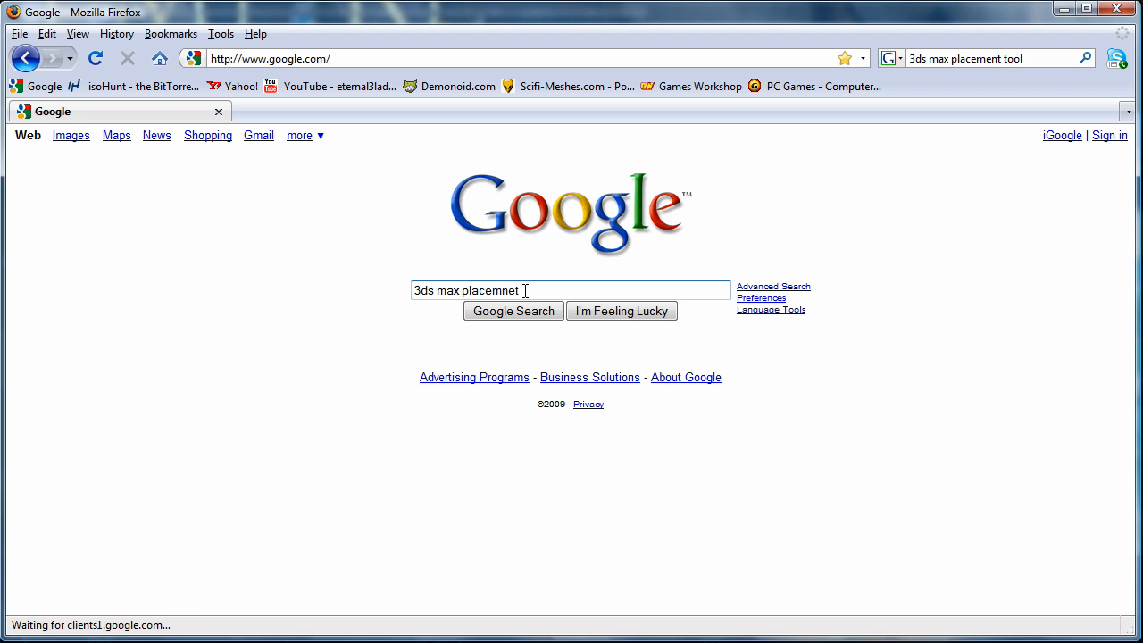
click(513, 311)
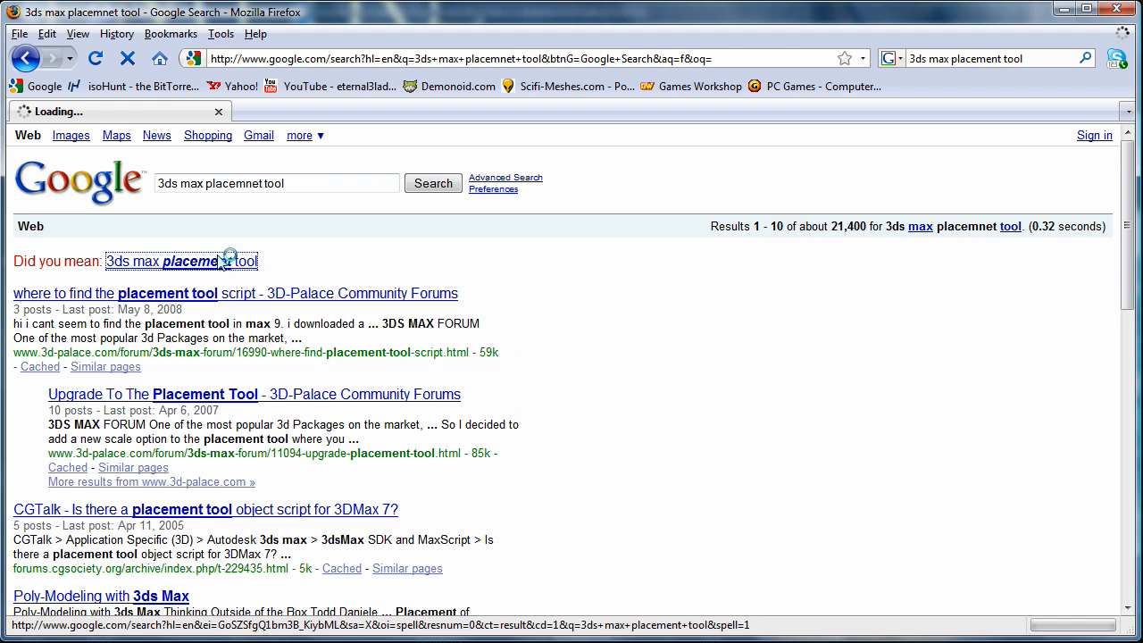
click(205, 394)
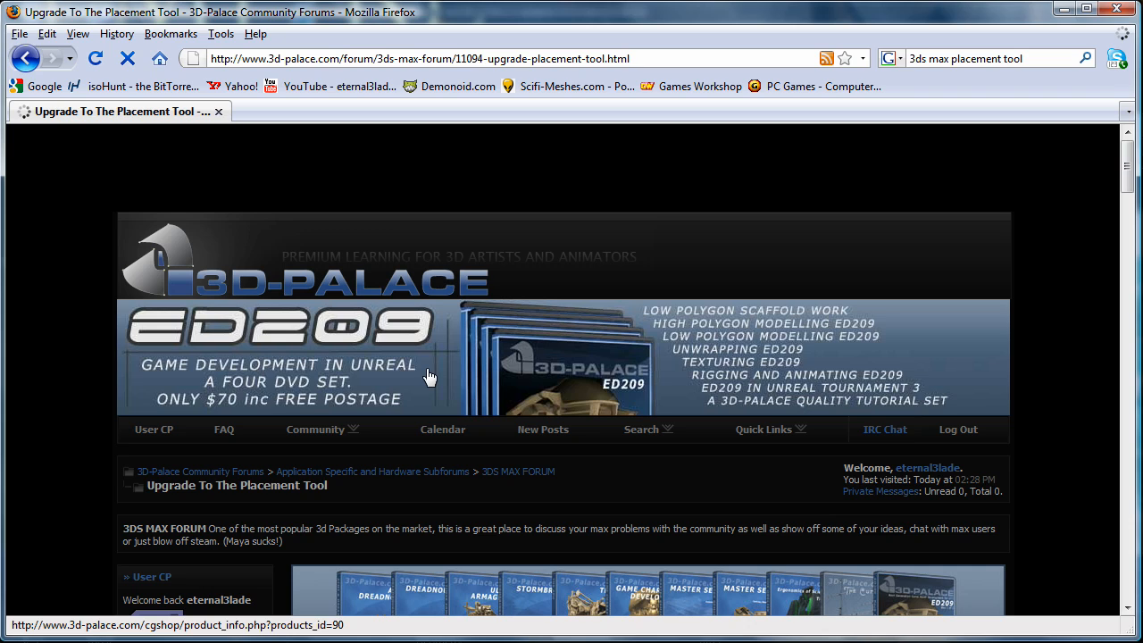
scroll(down, 3)
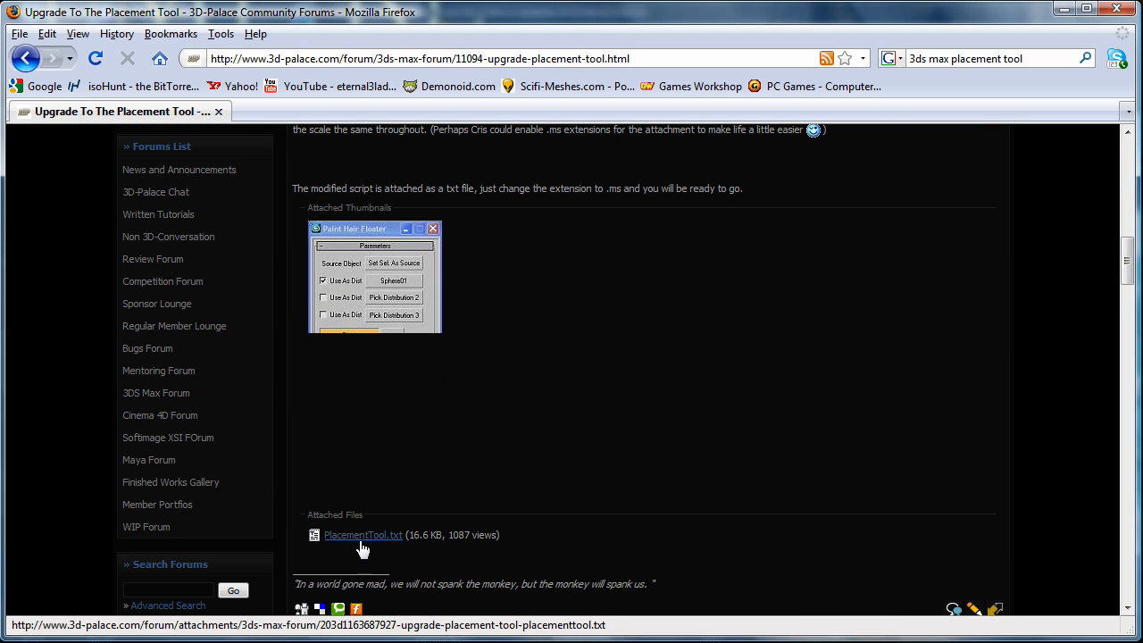
Save the PlacementTool.txt attachment to disk via Save Link As
click(362, 535)
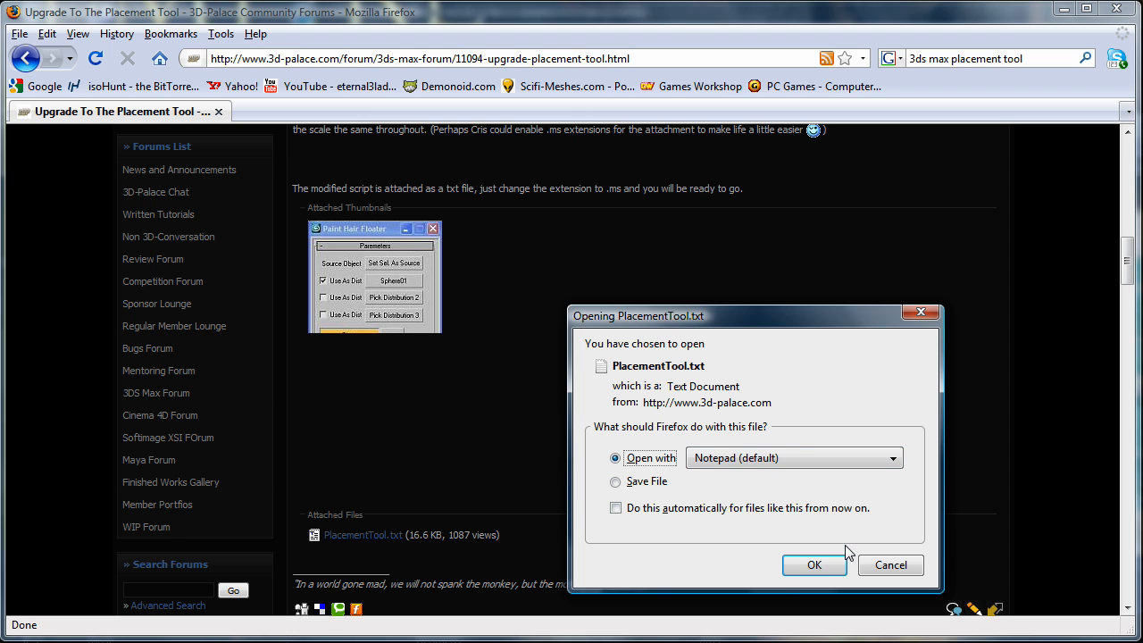
click(814, 565)
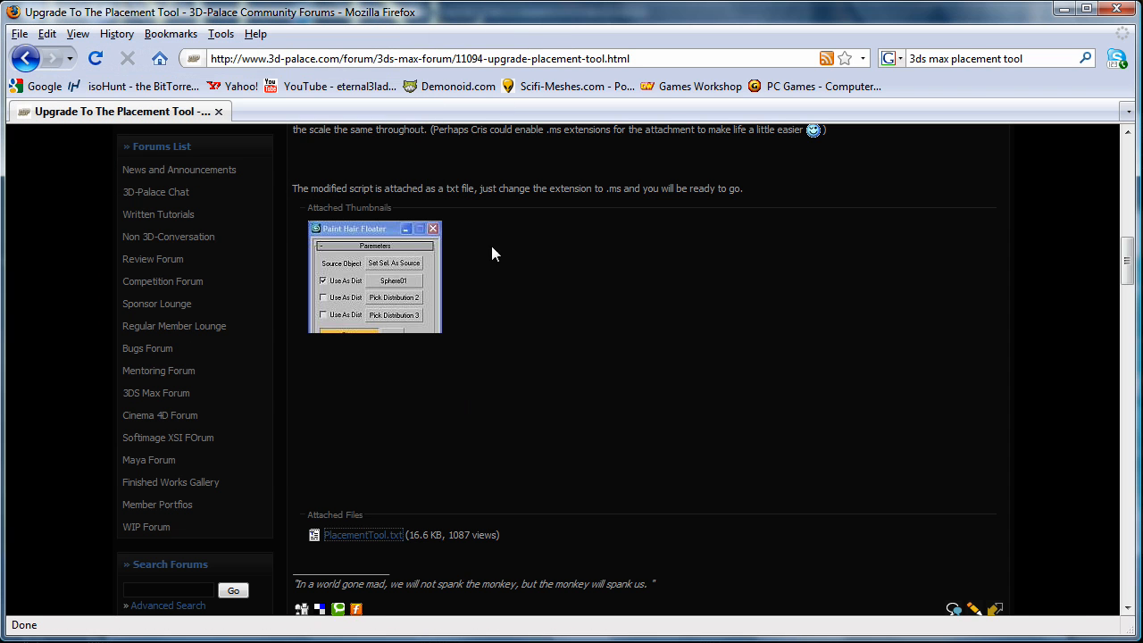
right_click(363, 535)
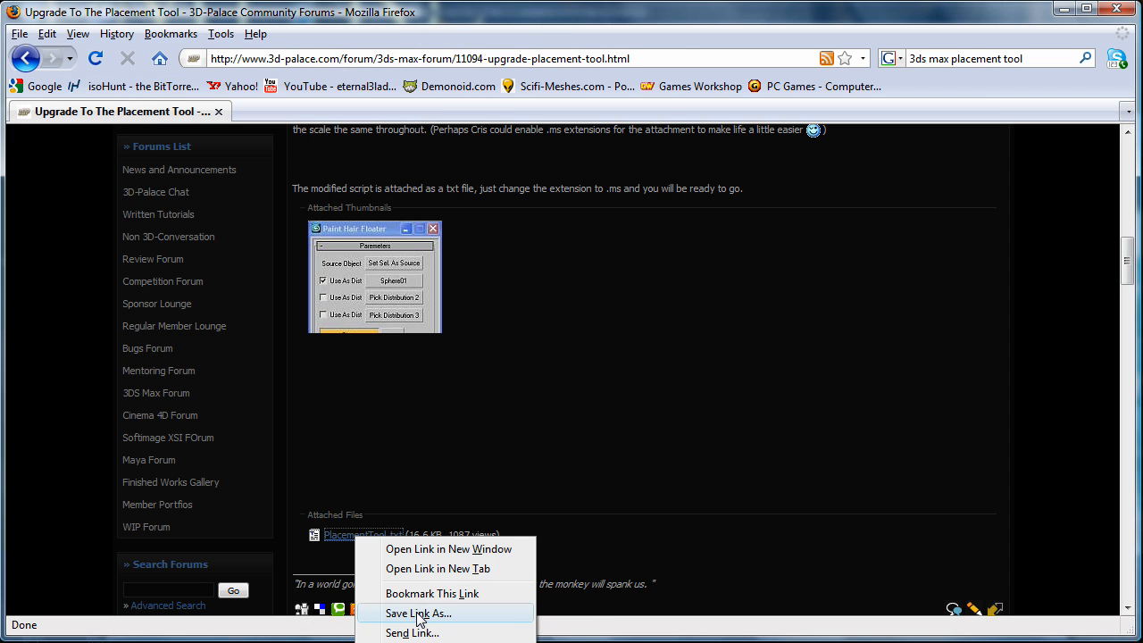
click(418, 613)
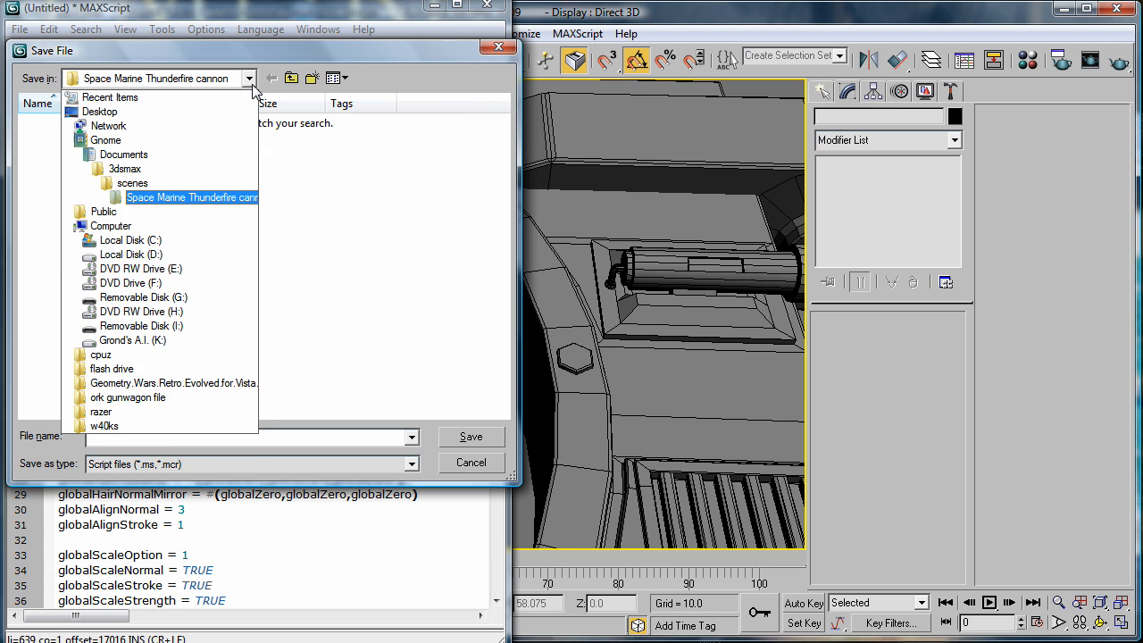
Save the script as a .ms file in the Space Marine Thunderfire cannon folder
click(190, 197)
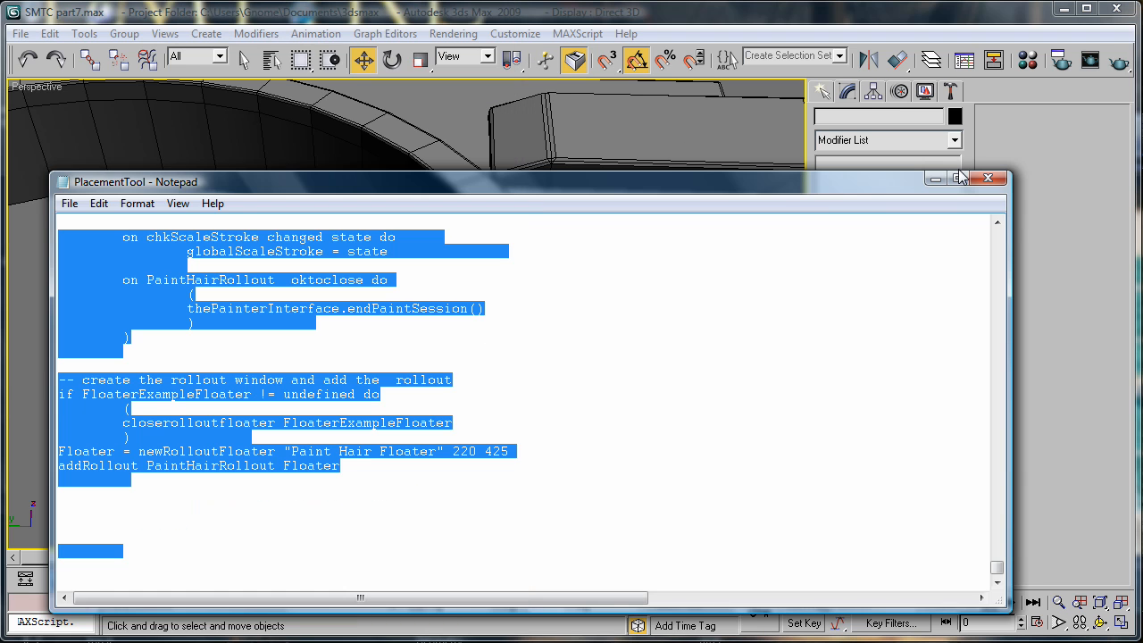
Close Notepad, run the placement tool script and move its floater aside
click(577, 33)
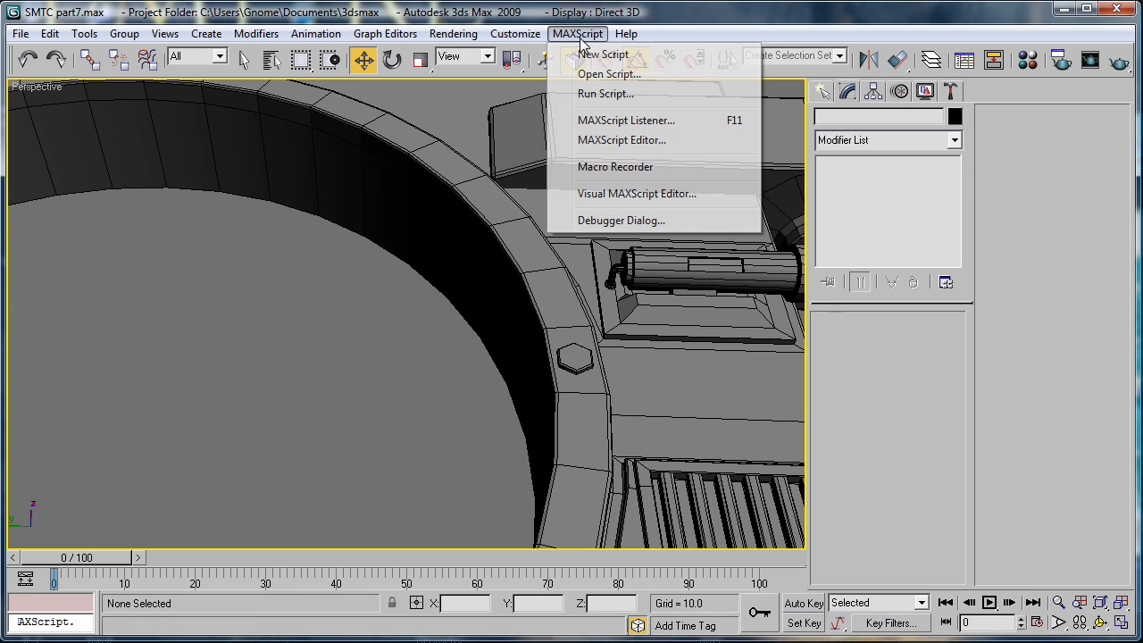
click(609, 74)
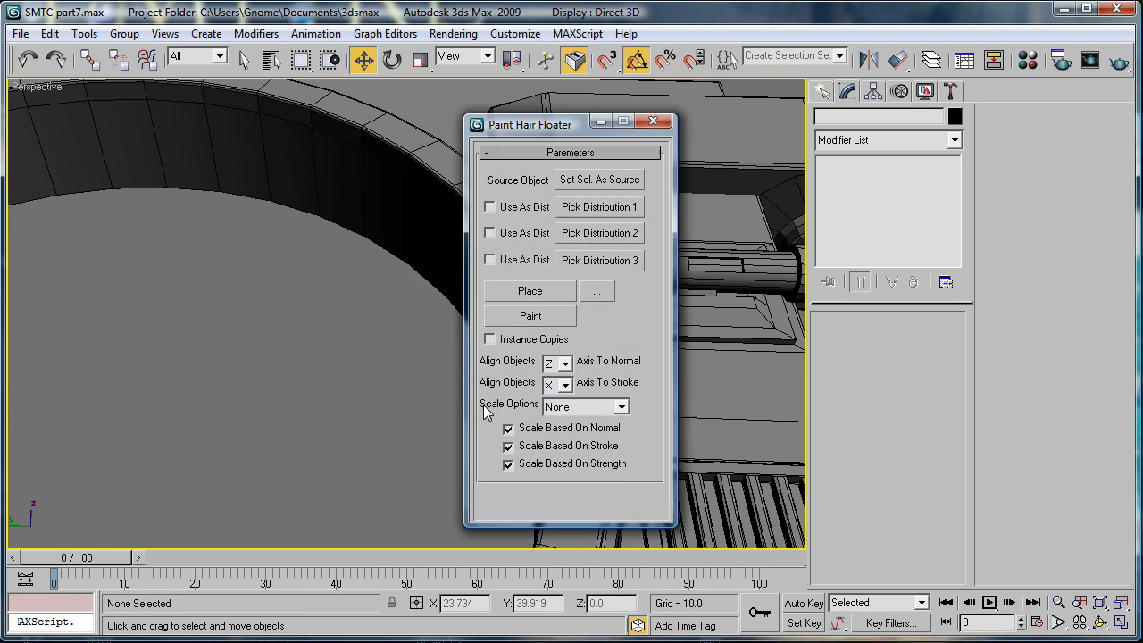
drag(531, 120, 263, 128)
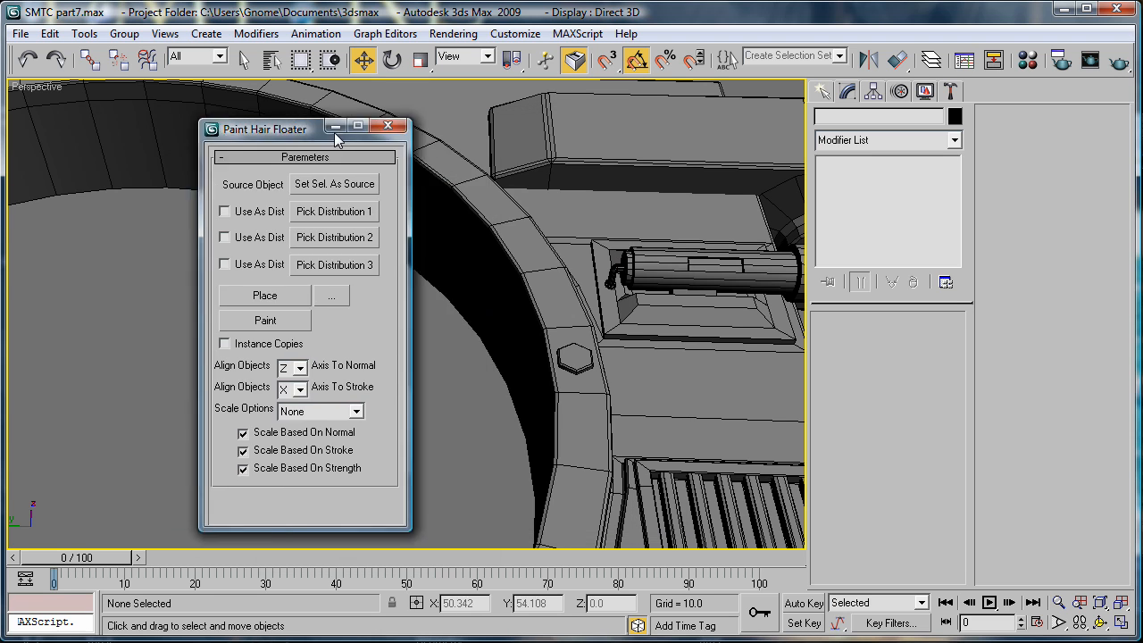
drag(268, 127, 858, 132)
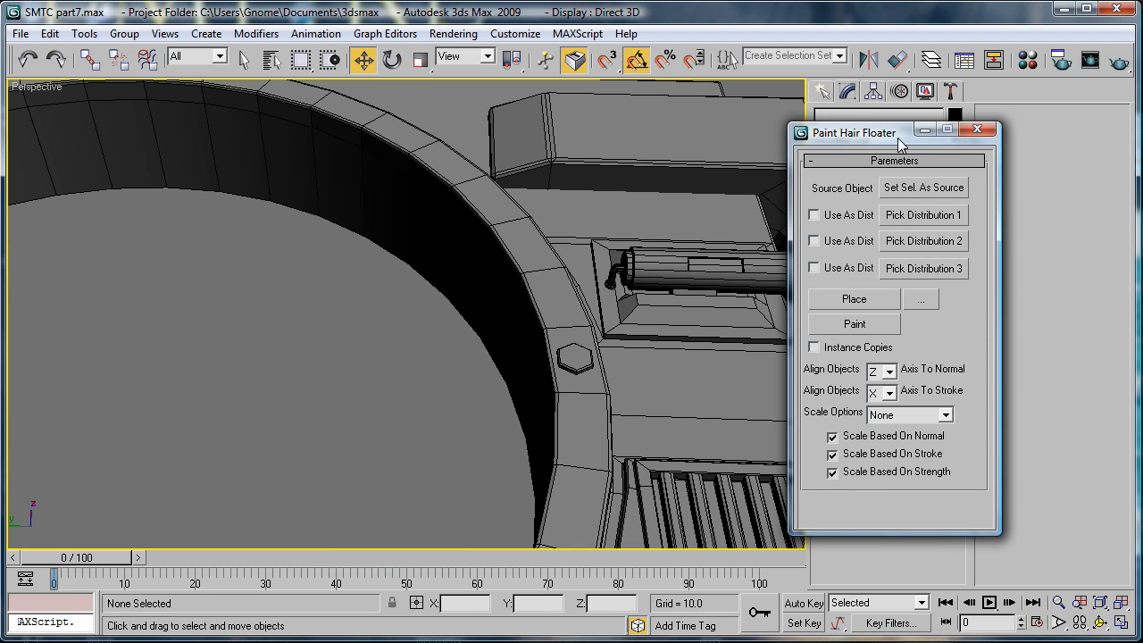
drag(855, 132, 895, 164)
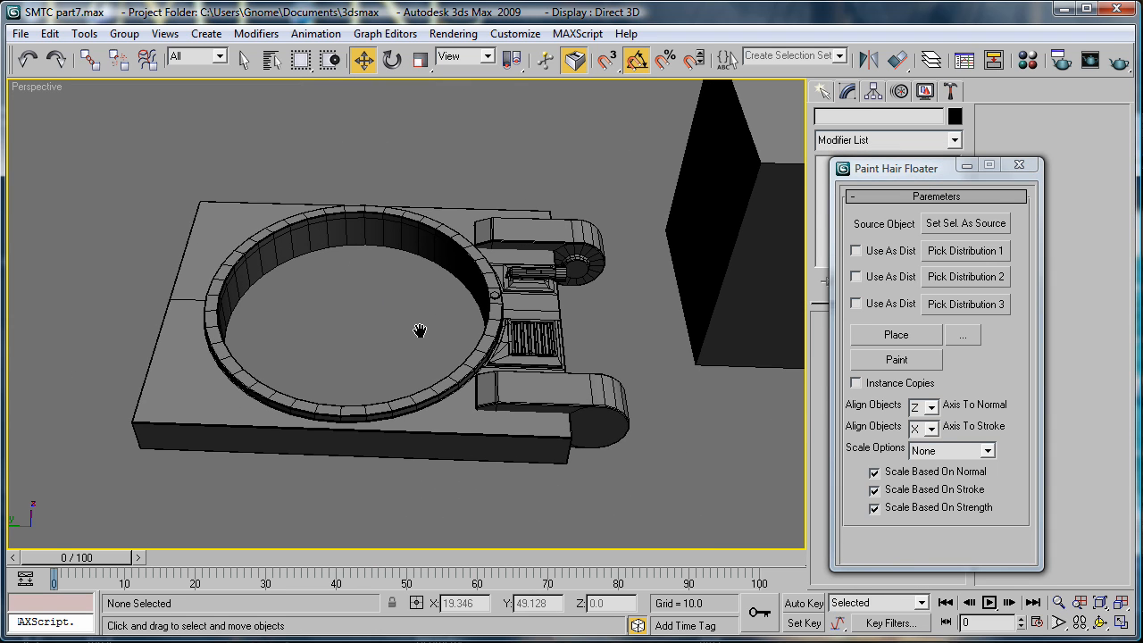
Pick the Rivit hex bolt as Distribution 1 in the Paint Hair Floater
scroll(up, 3)
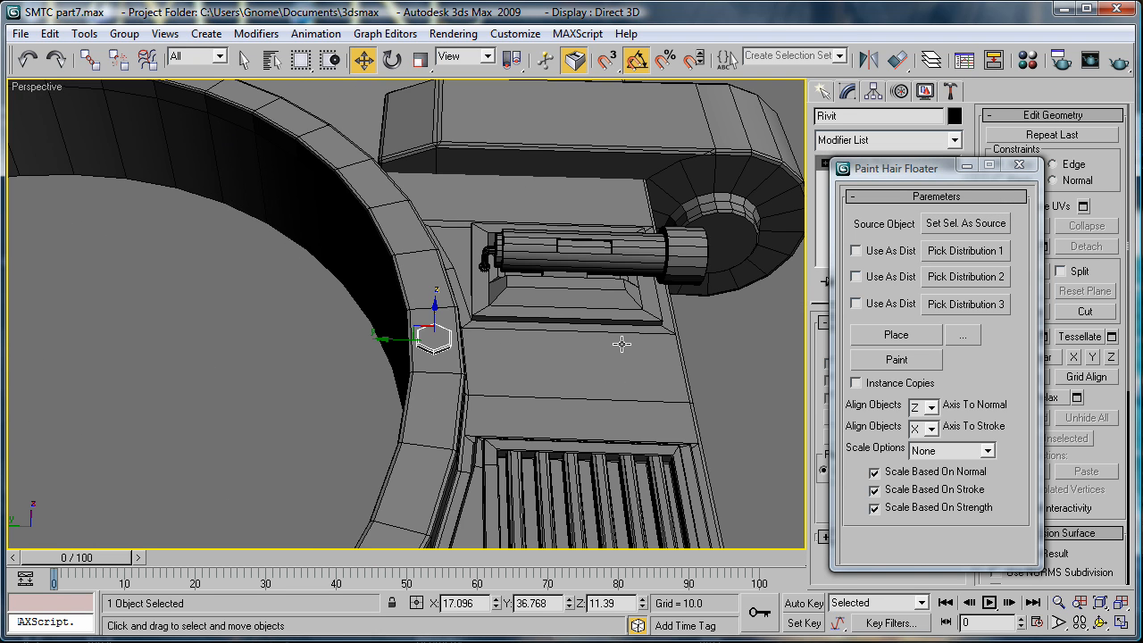
click(966, 251)
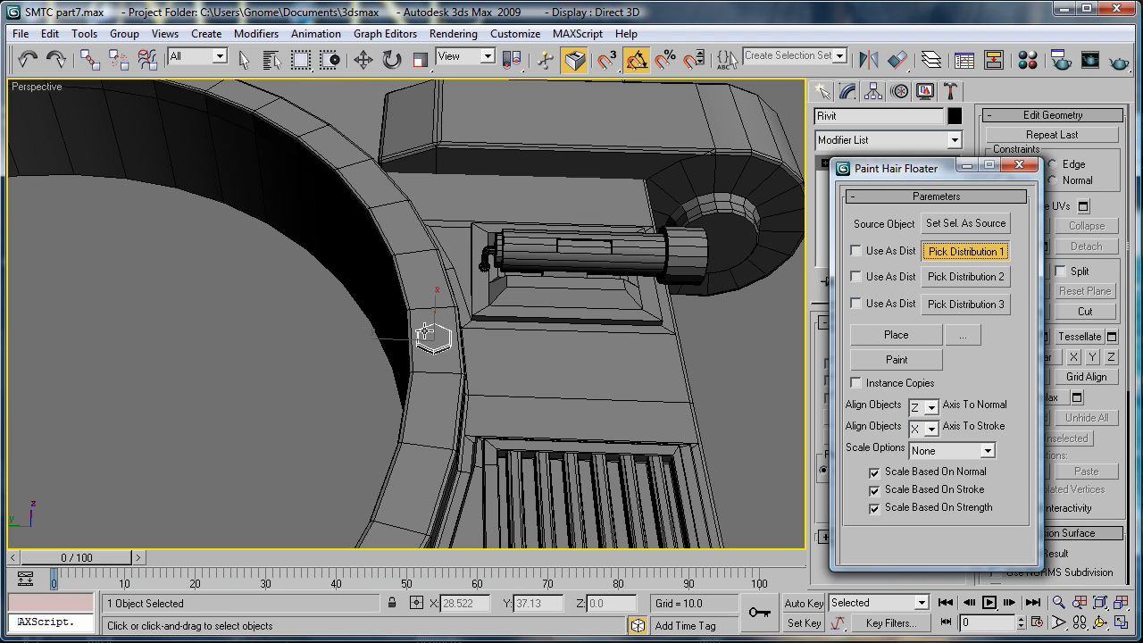
click(965, 251)
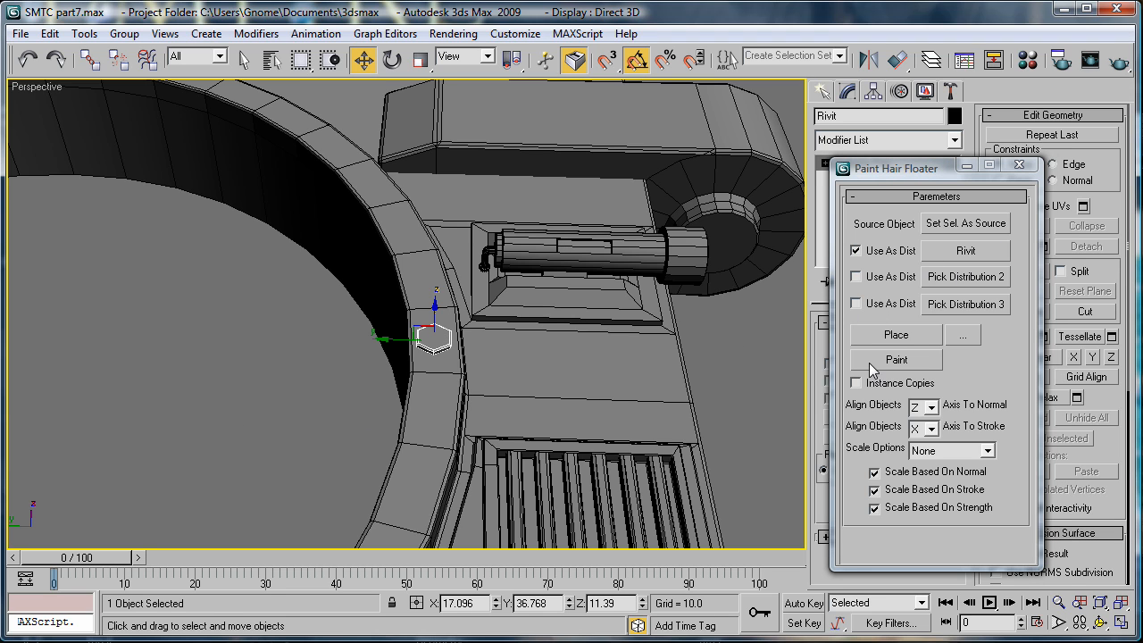
Enable Place and drop hex rivets around the ring's rim in the Top viewport
click(896, 334)
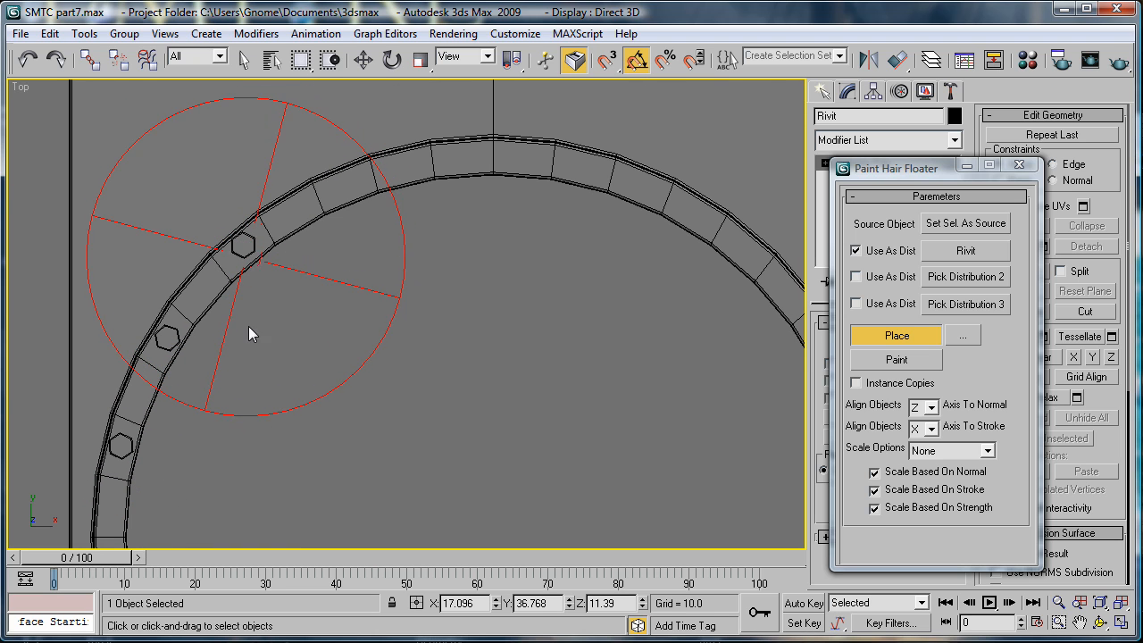
mouse_move(469, 165)
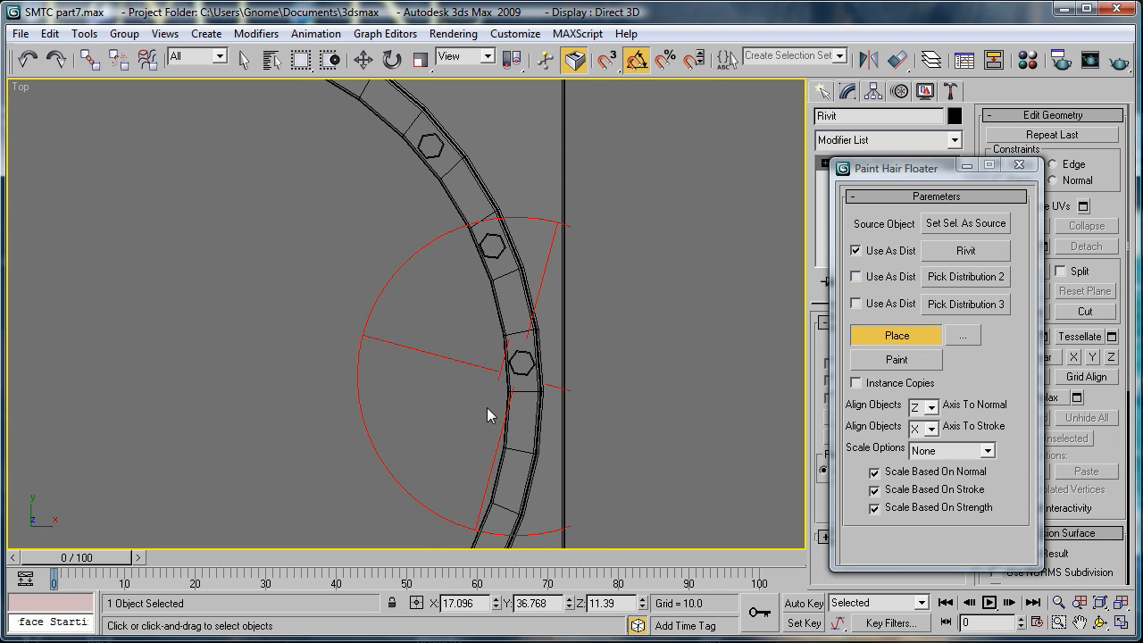
drag(489, 414, 505, 204)
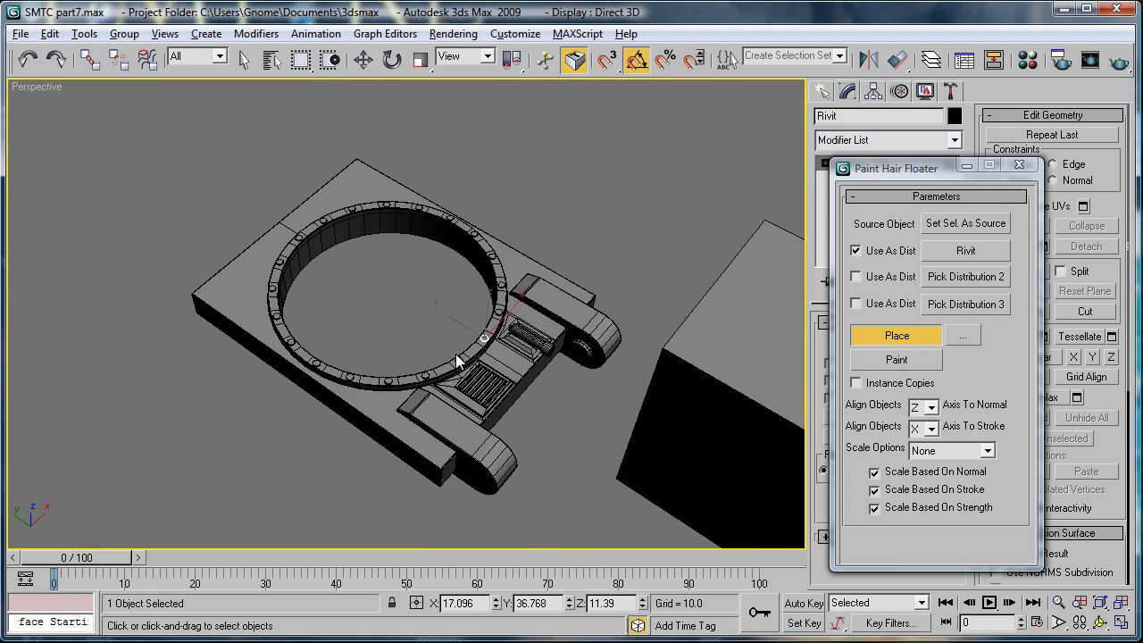
scroll(up, 3)
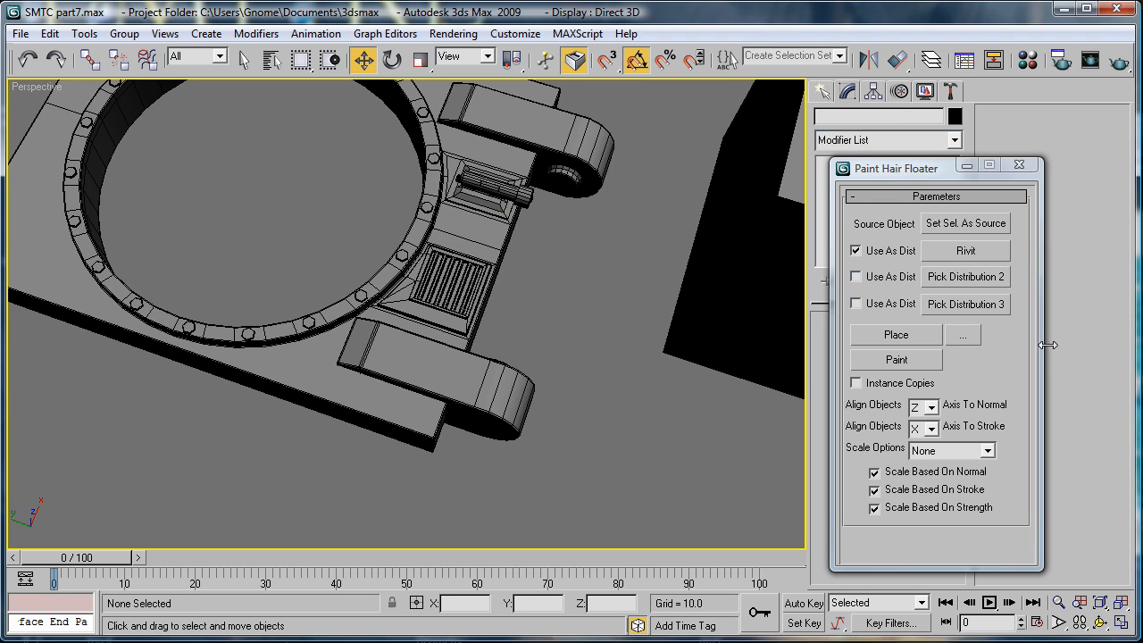
Place hex rivets along the side arm Cylinder01 with the Place tool
click(895, 334)
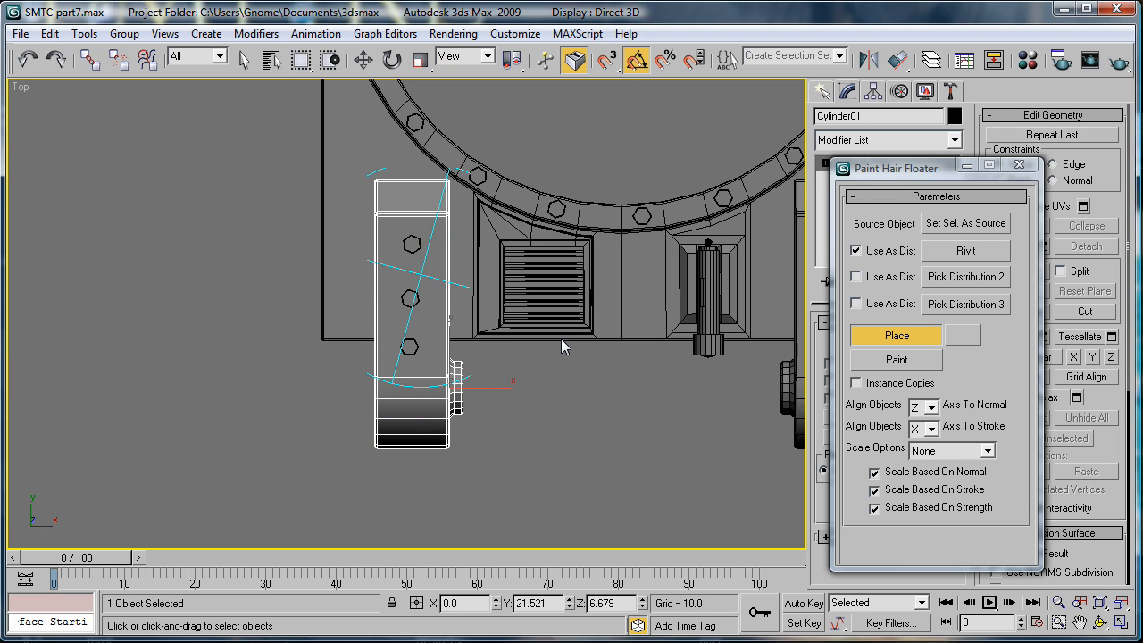
click(896, 335)
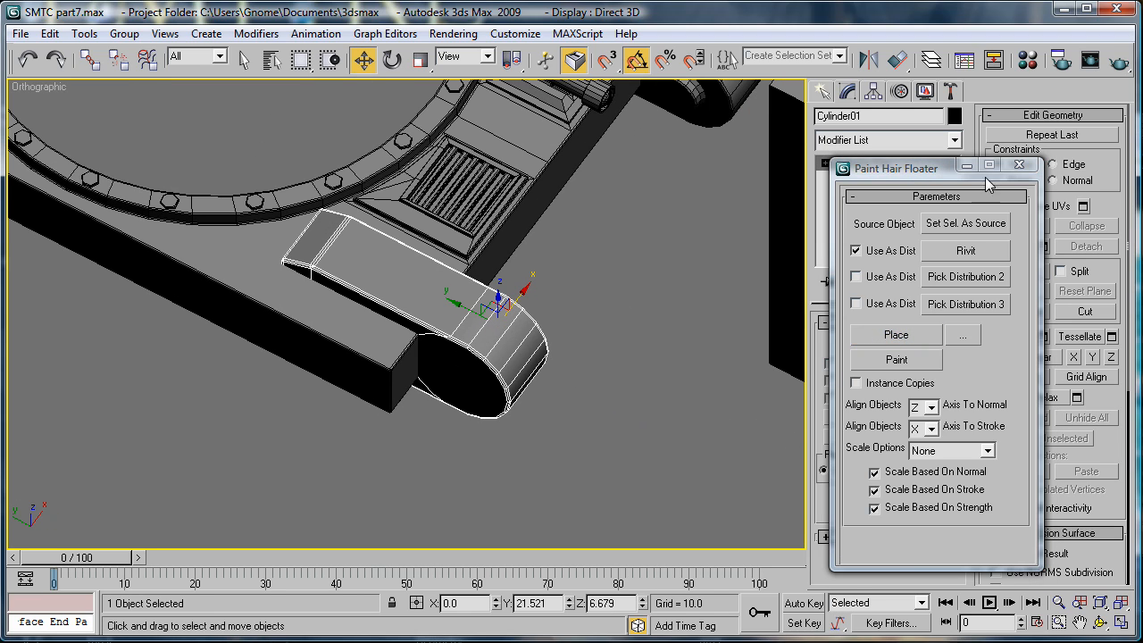
Close the floater, chamfer Cylinder02's top edges by 0.11, and open the Material Editor
click(1019, 165)
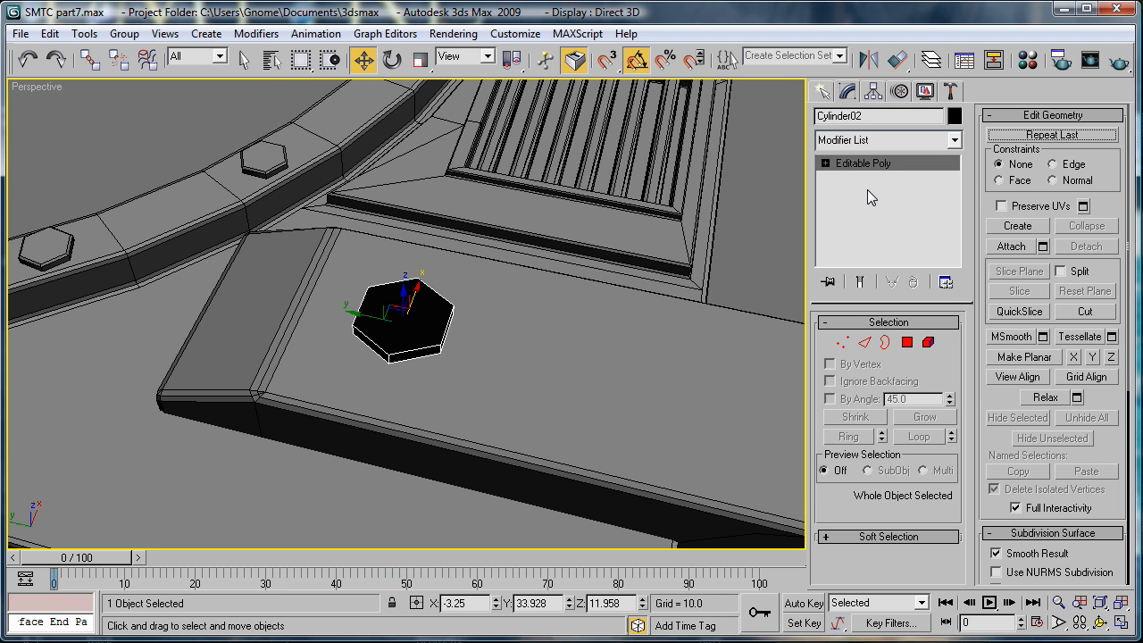
click(906, 342)
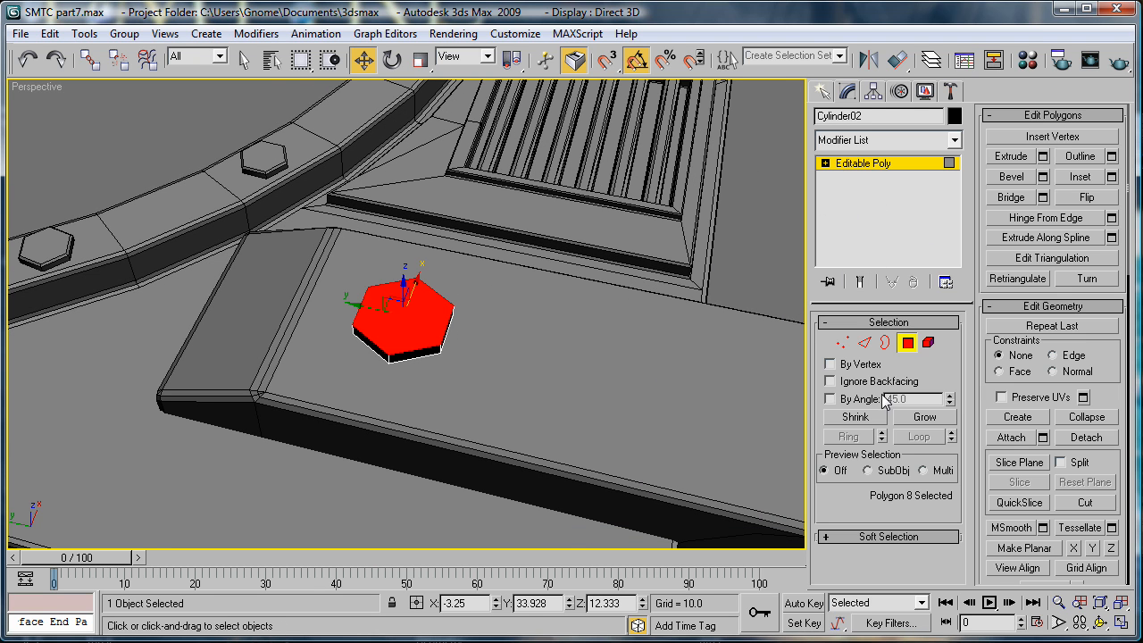
click(865, 342)
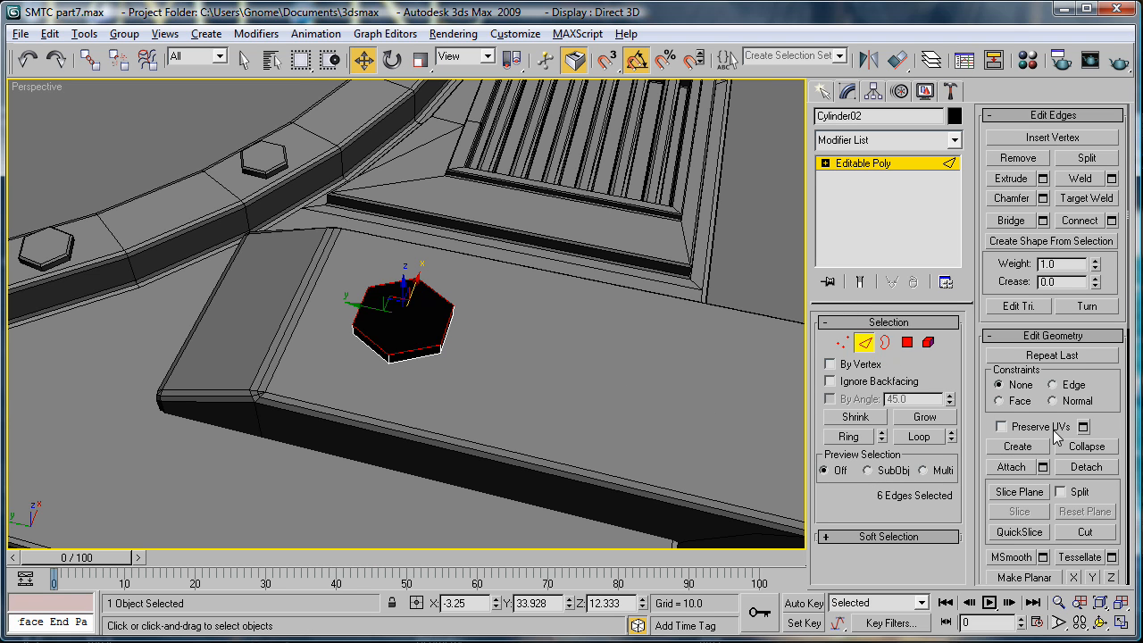
click(1042, 197)
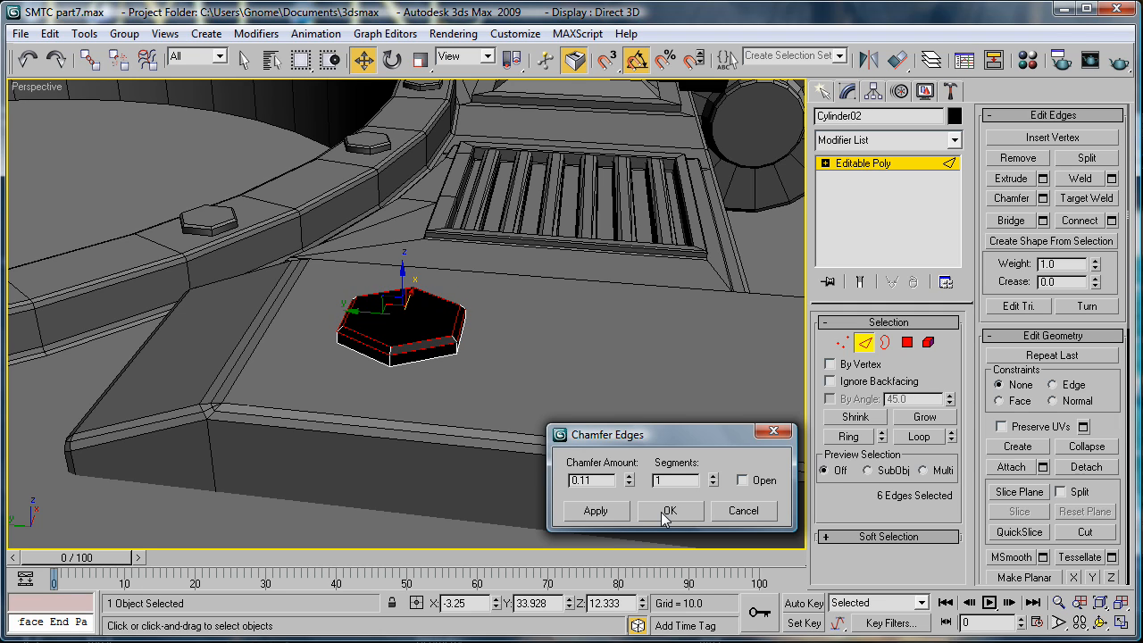
click(670, 510)
text(bigger rivit)
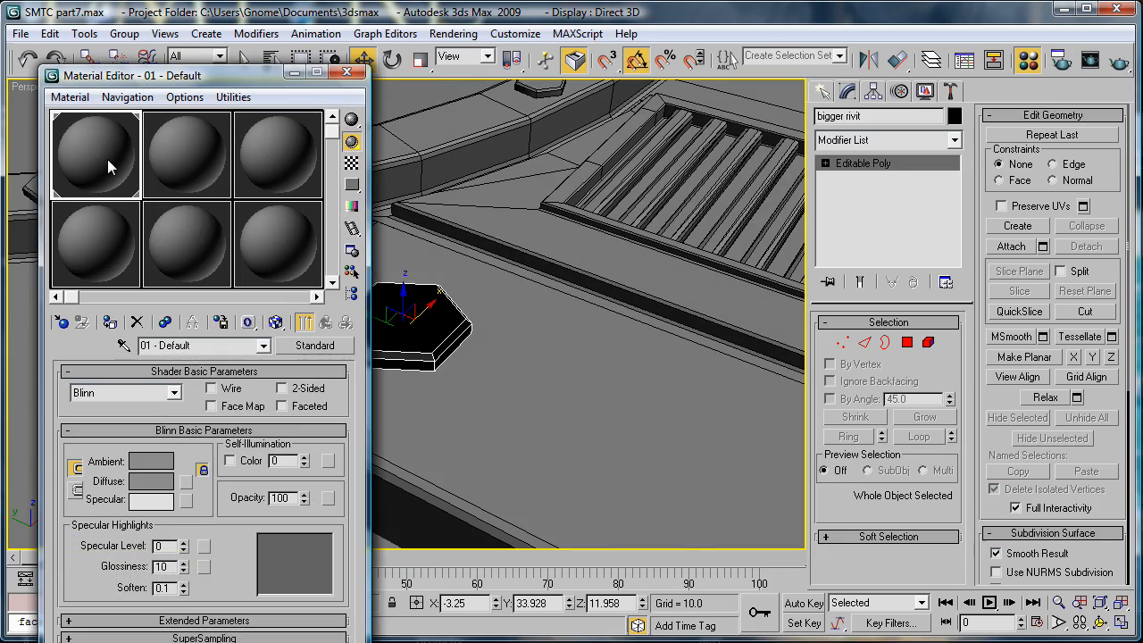
click(346, 75)
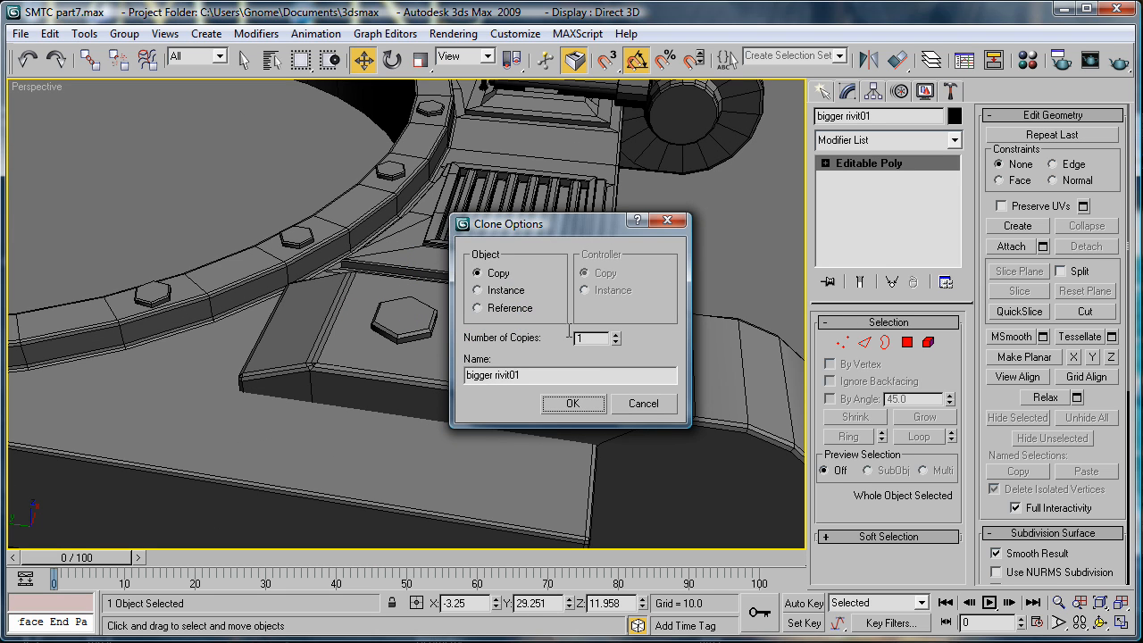
Clone the bigger rivit with 2 copies, then Shift-copy the three arm rivets
click(612, 334)
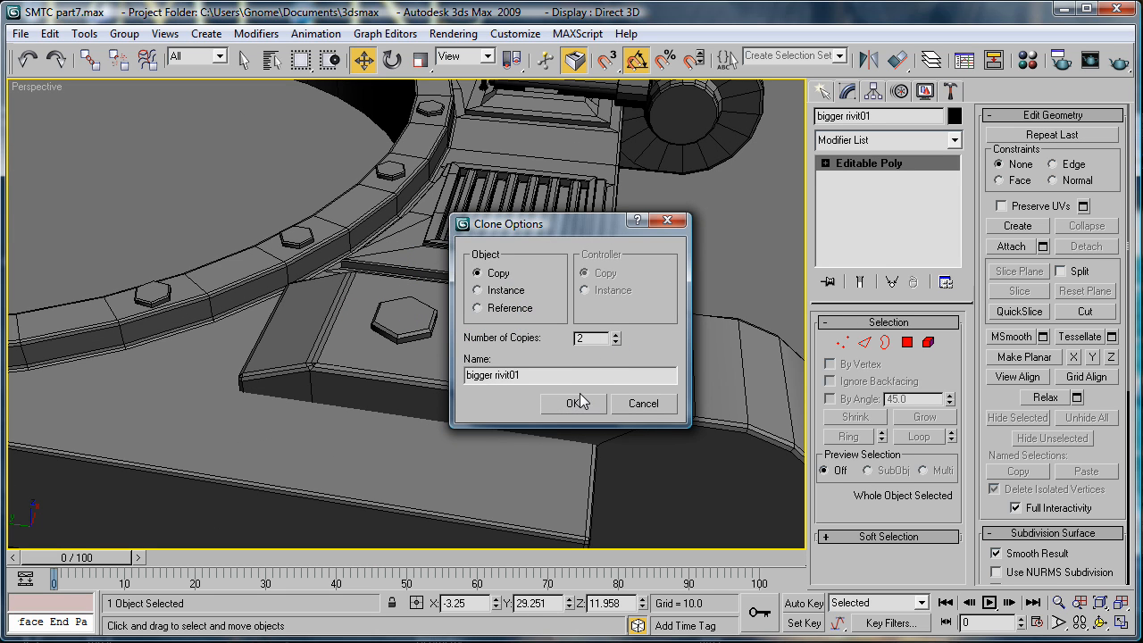
click(572, 403)
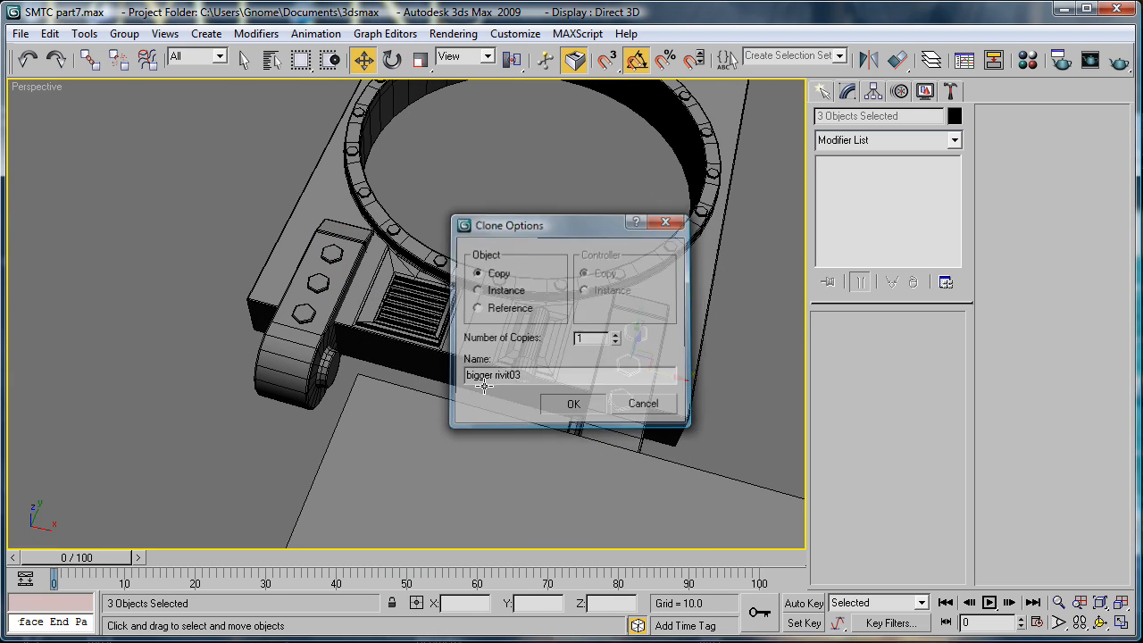
click(573, 403)
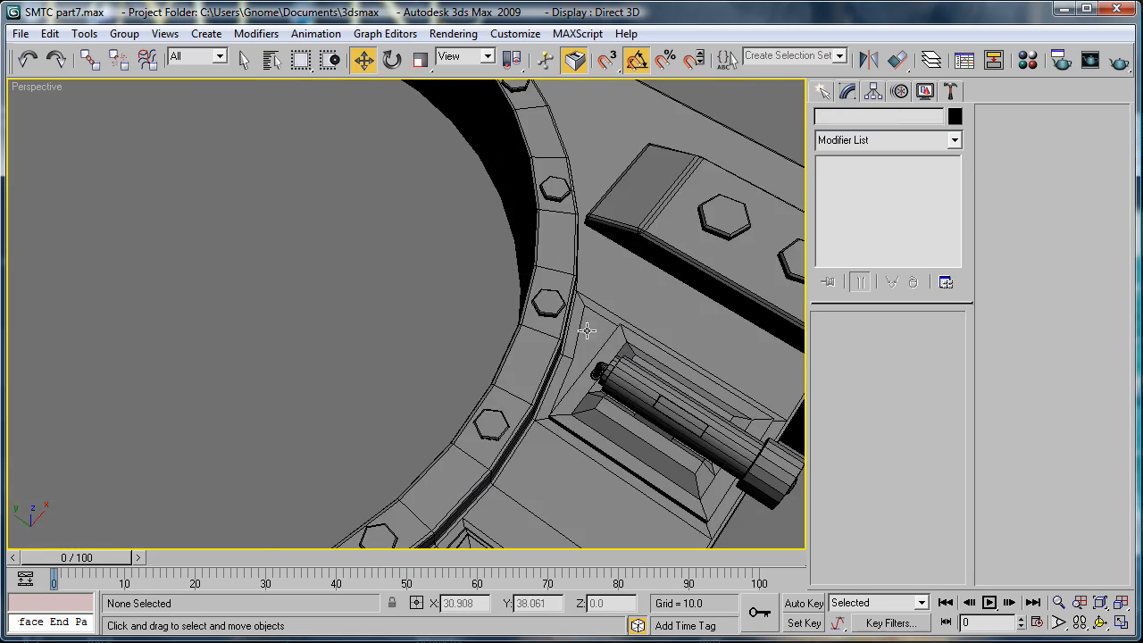
Move the three copied large rivets onto the opposite arm and orbit to check
drag(585, 330, 450, 318)
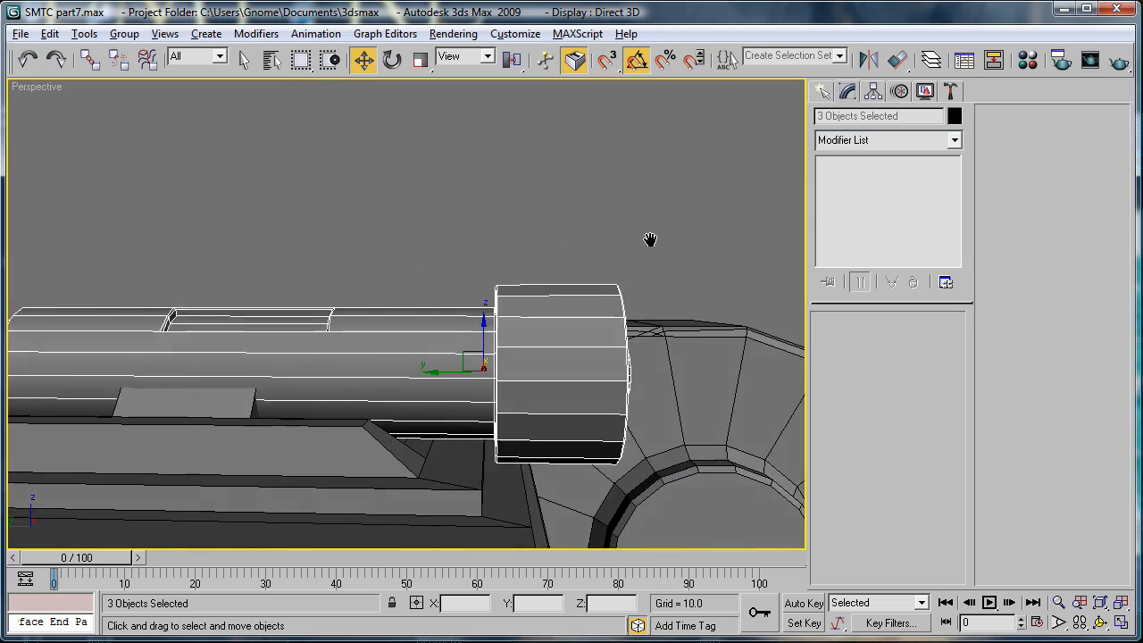
drag(650, 239, 477, 371)
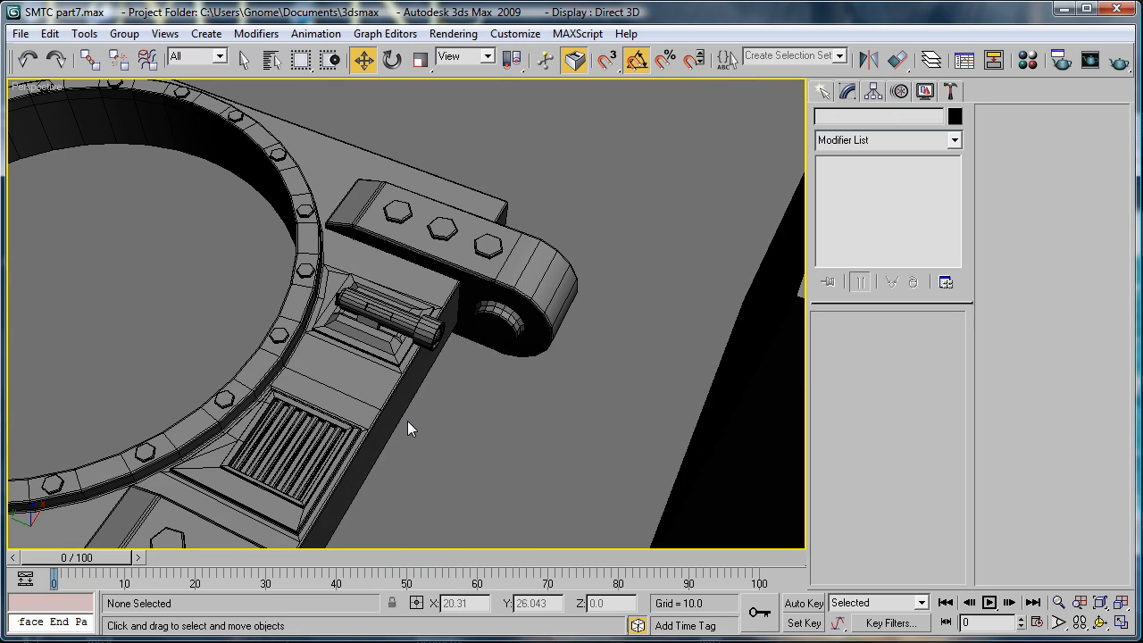
drag(411, 429, 621, 348)
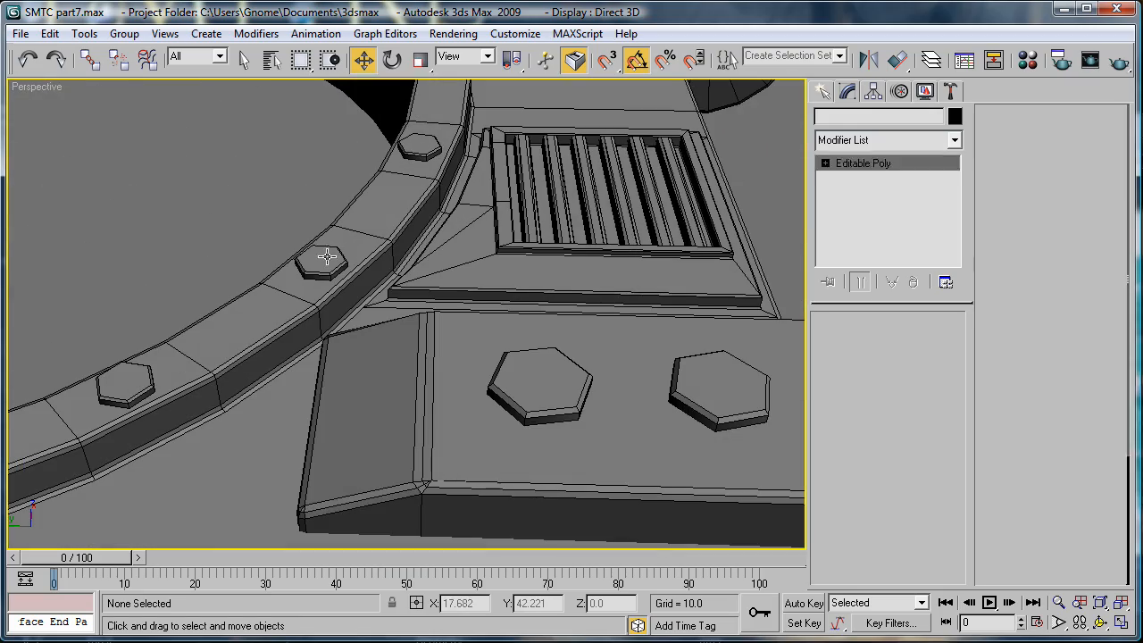
Select Rivit20 and move it near the ring-arm junction
click(326, 256)
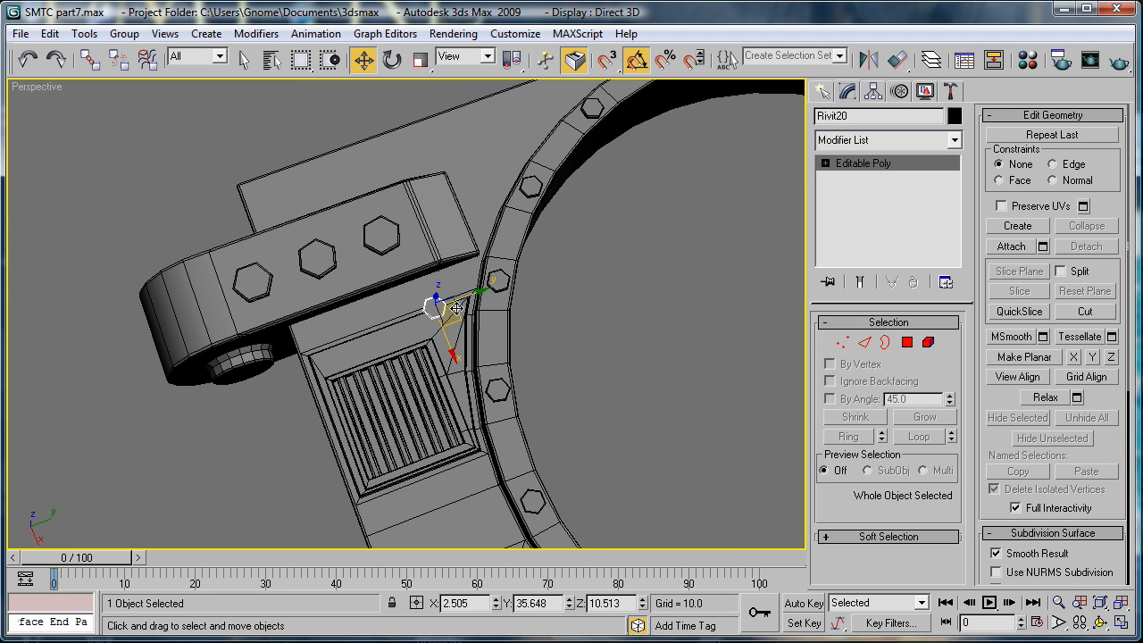
drag(456, 308, 545, 344)
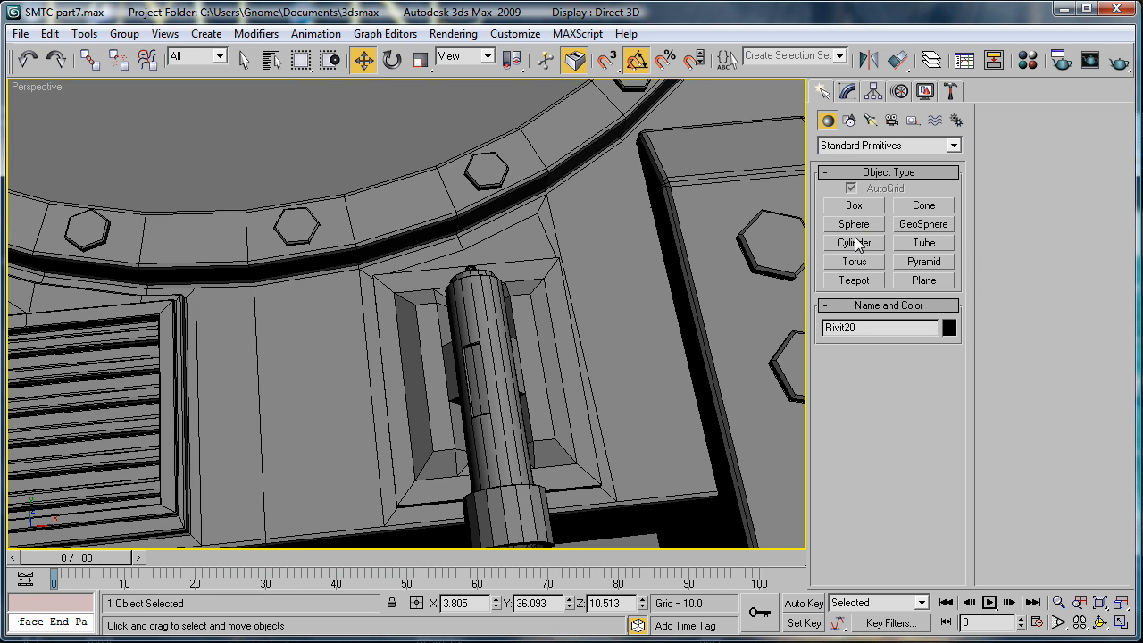
Create a small 6-sided Cylinder rivet on the panel corner as an Editable Poly
click(853, 242)
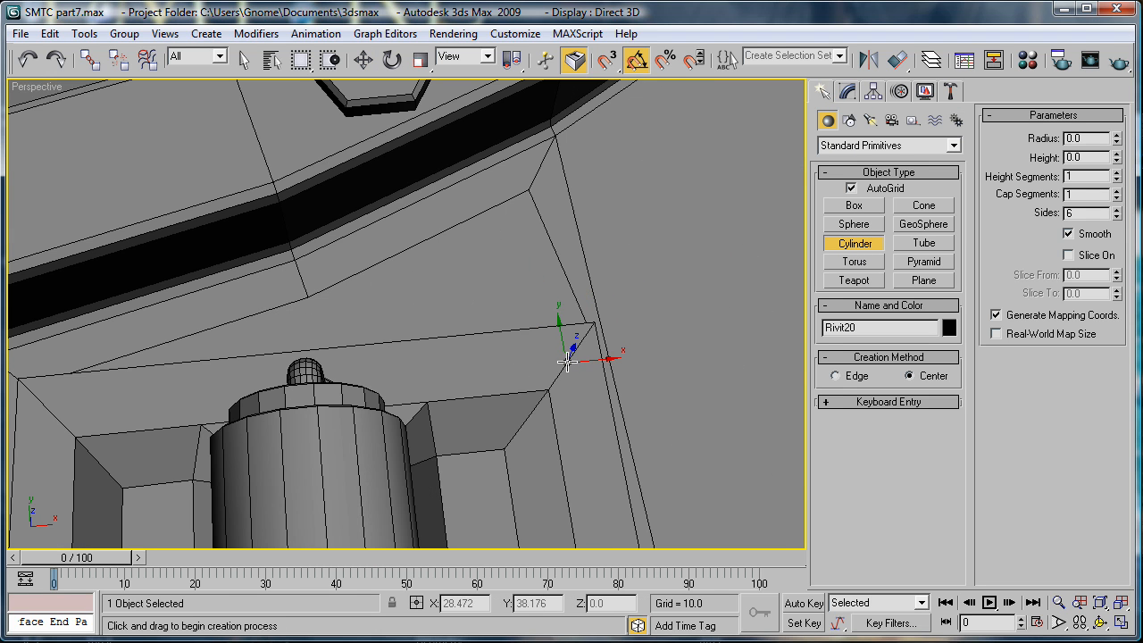
drag(568, 362, 590, 366)
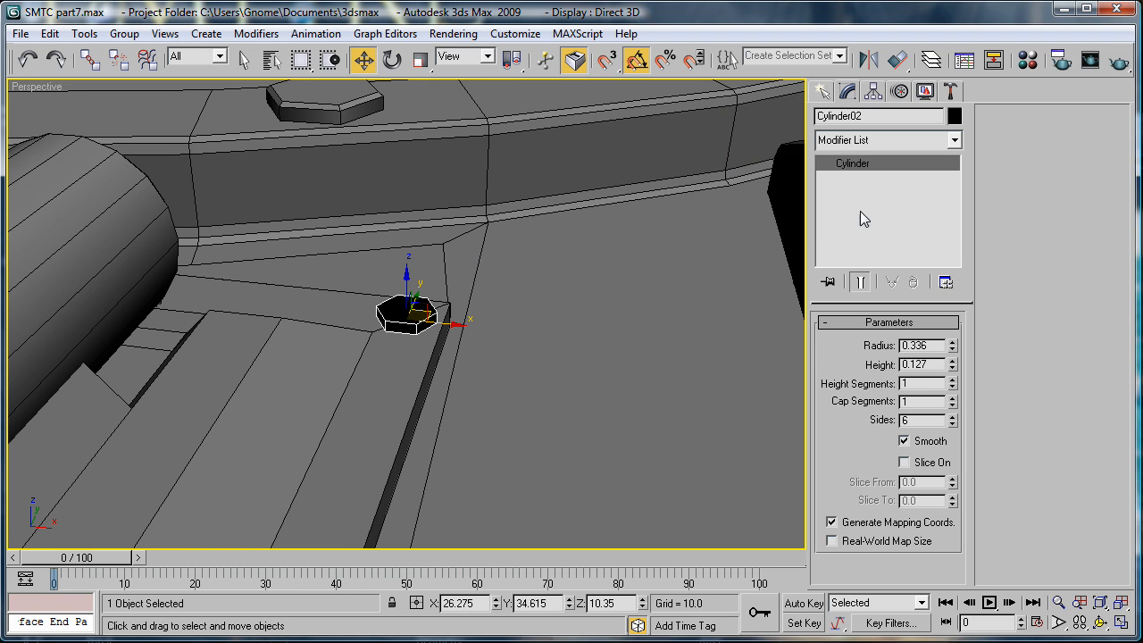
mouse_move(842, 320)
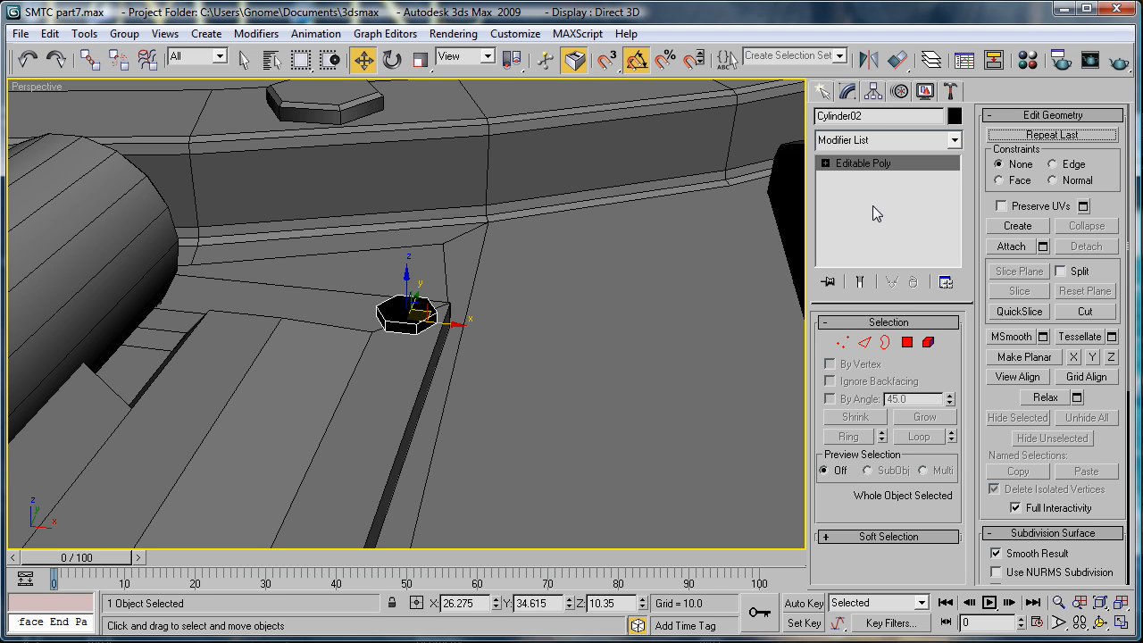
click(908, 342)
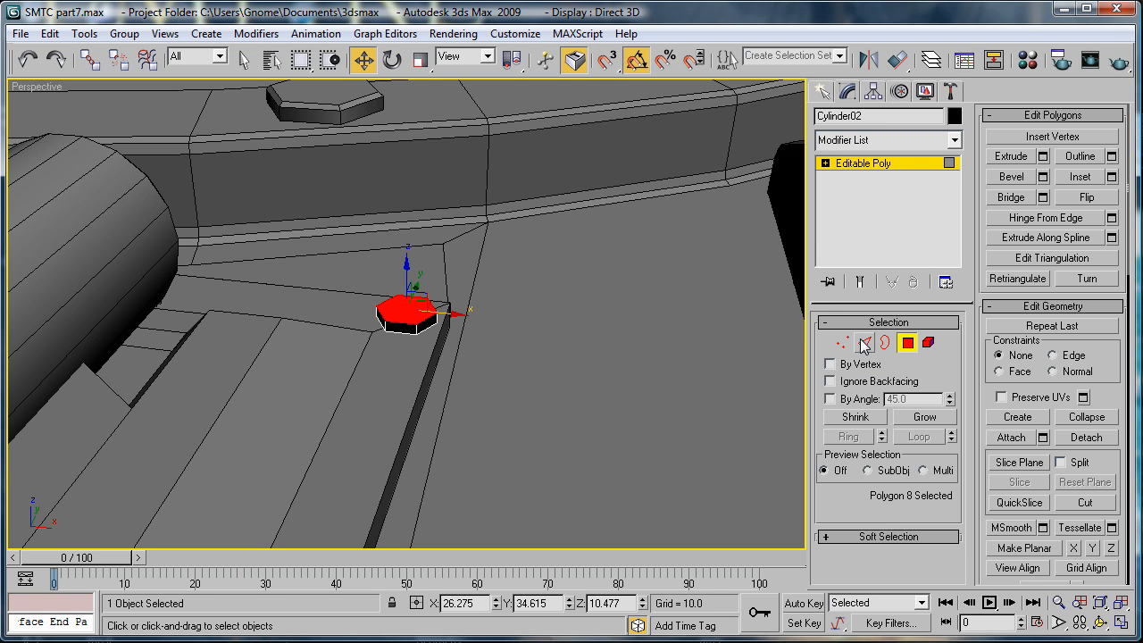
click(863, 342)
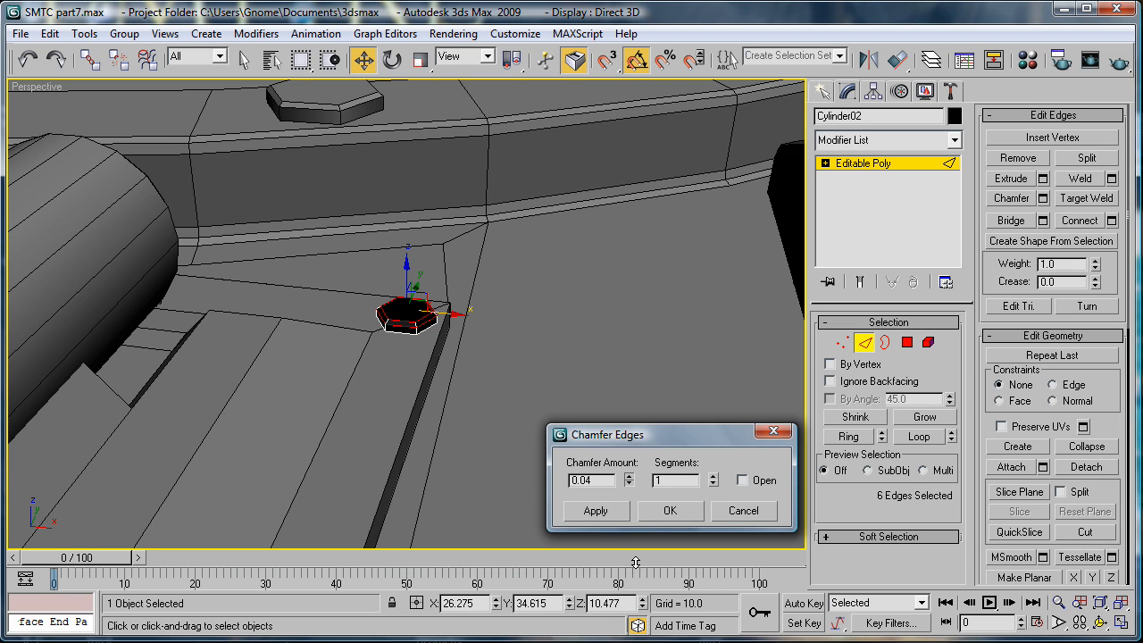
Chamfer the rivet's top edges by 0.04, then inspect both rivets beside the ring
click(596, 510)
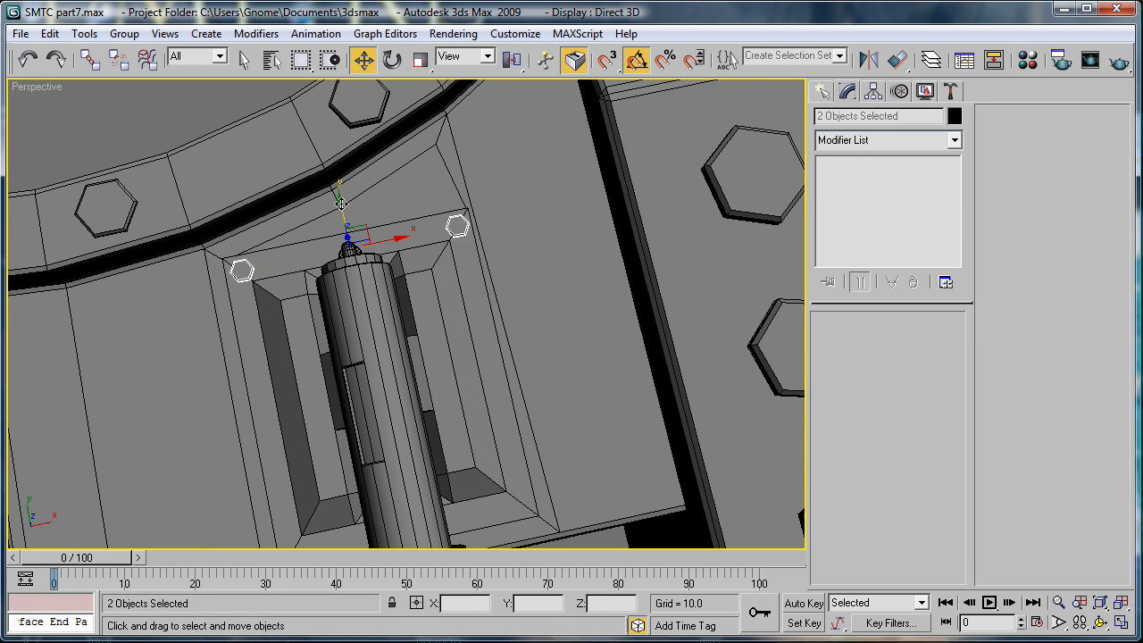
drag(341, 206, 432, 471)
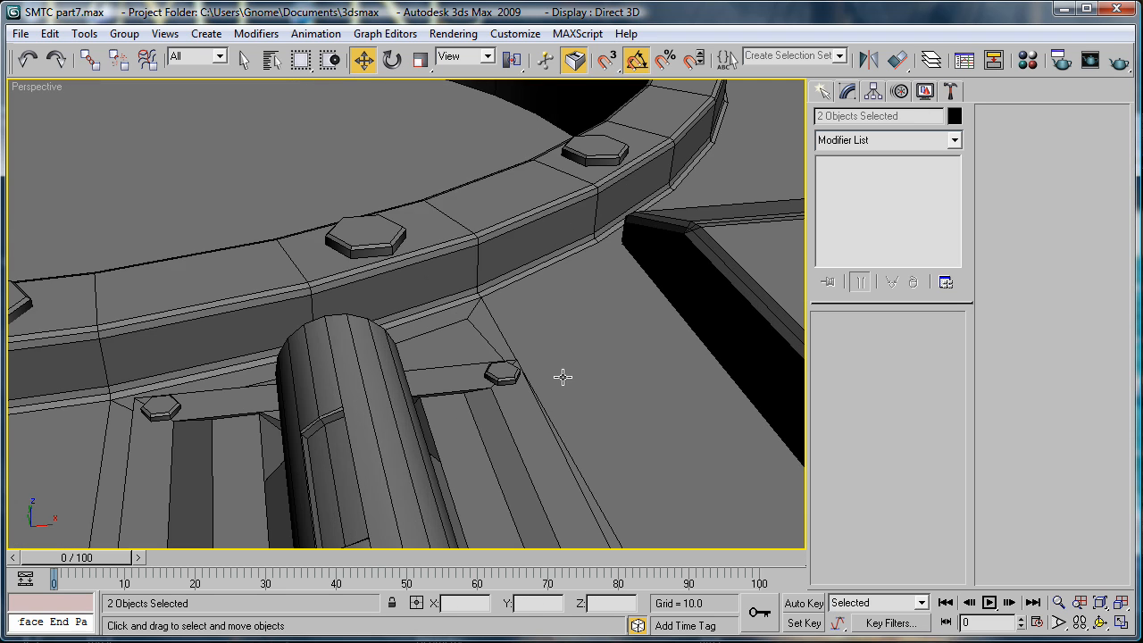
drag(563, 375, 572, 442)
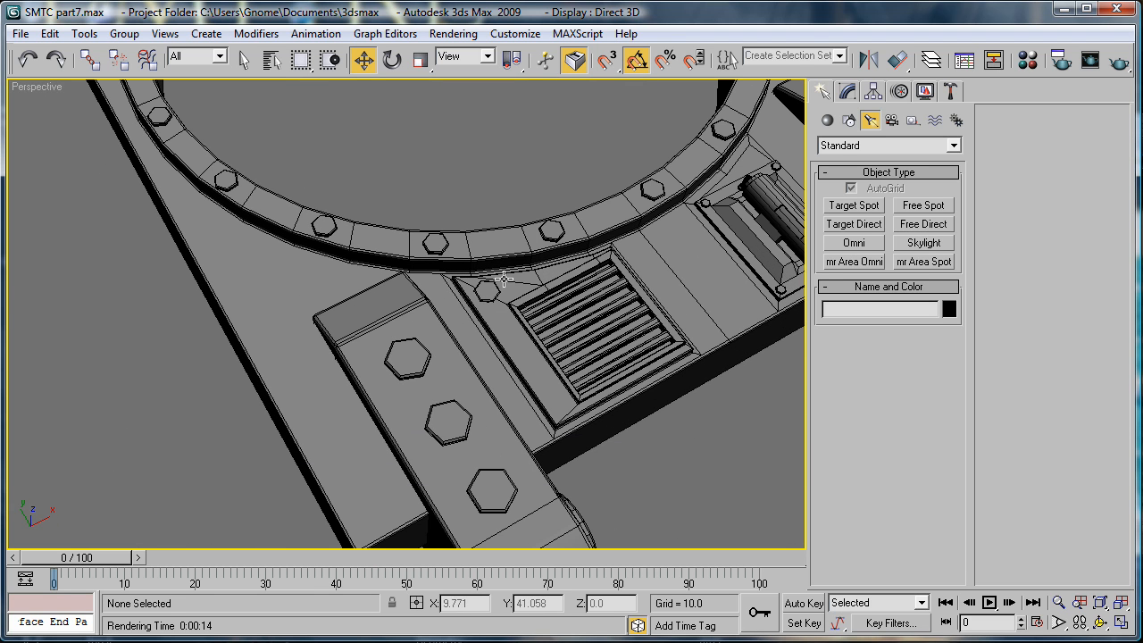
Inset the side arm's top face as a Group
click(828, 120)
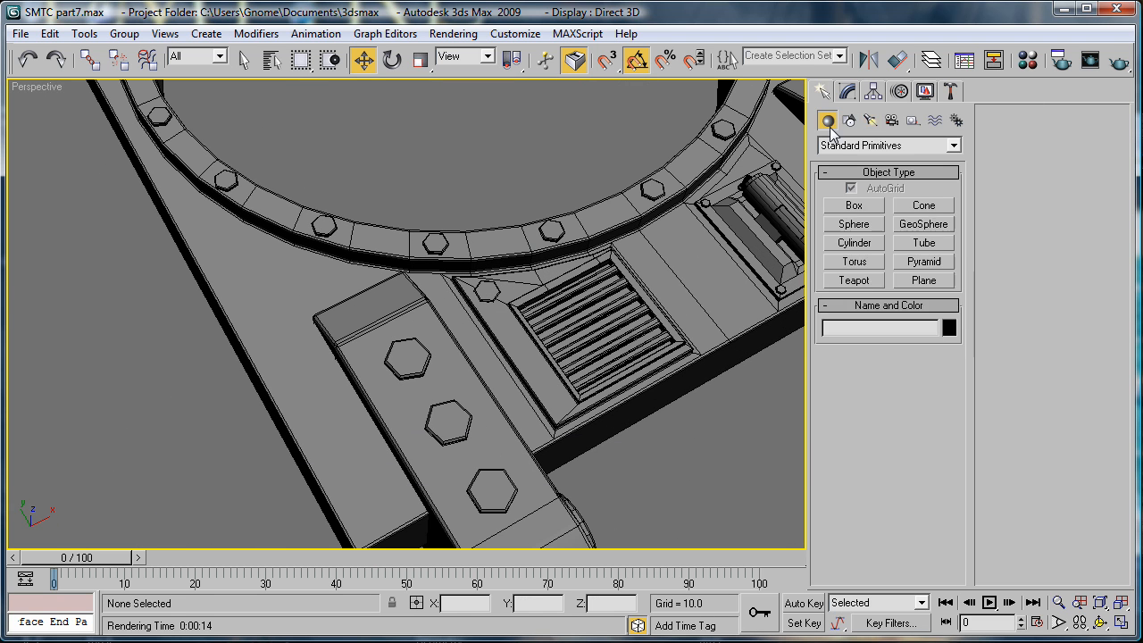
click(402, 402)
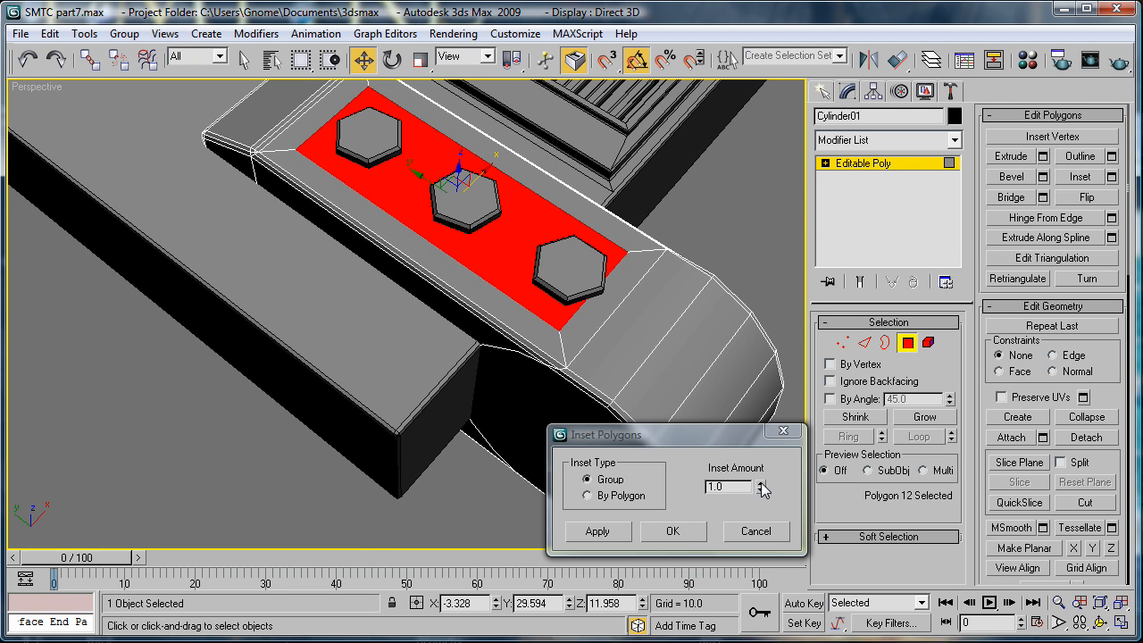
click(760, 491)
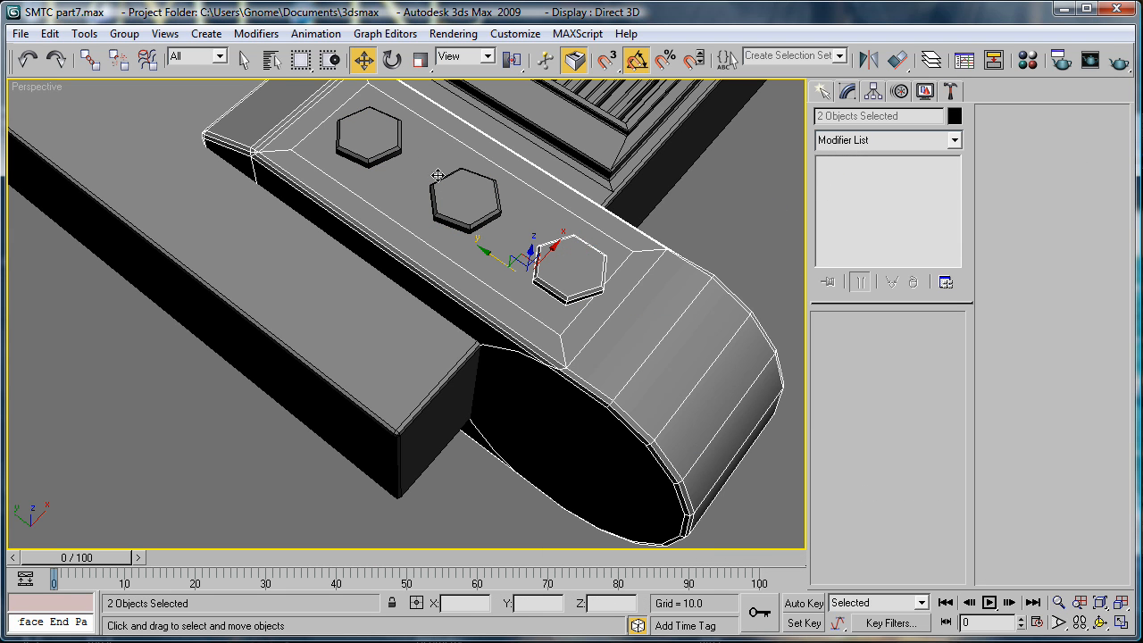
click(463, 195)
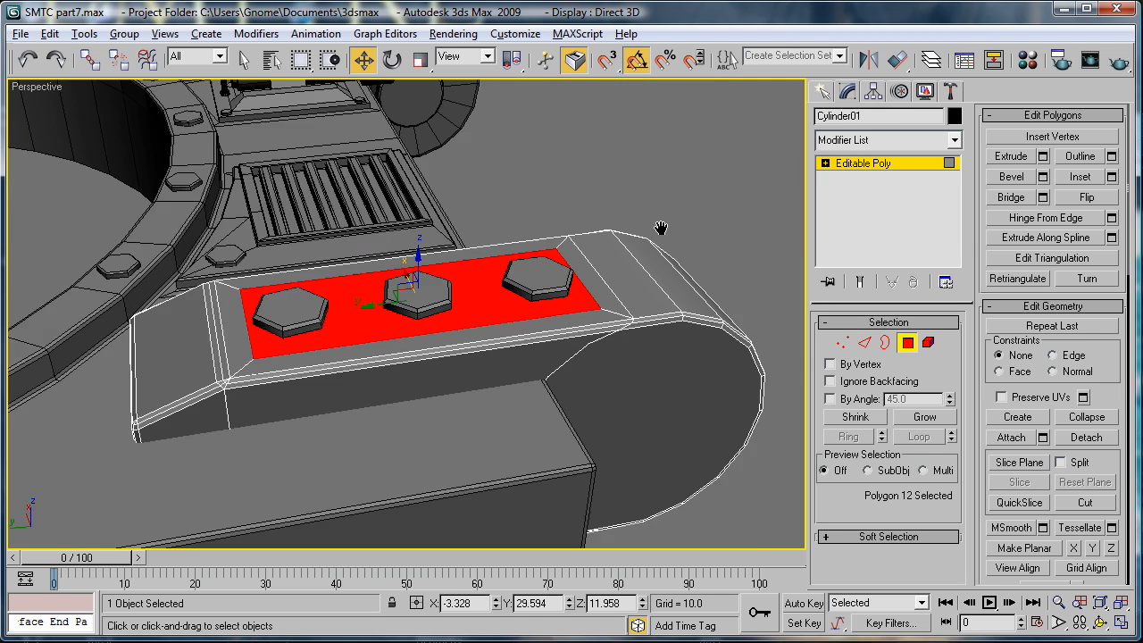
Extrude the inset panel by -0.24 and lower the three hex rivets into it
click(1042, 155)
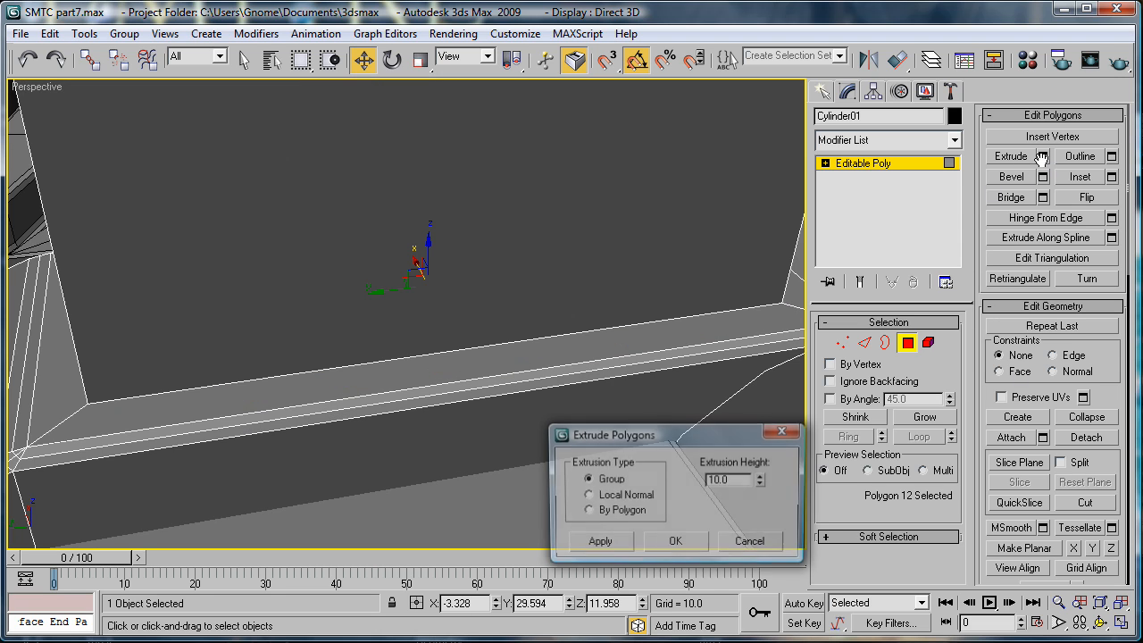
click(762, 484)
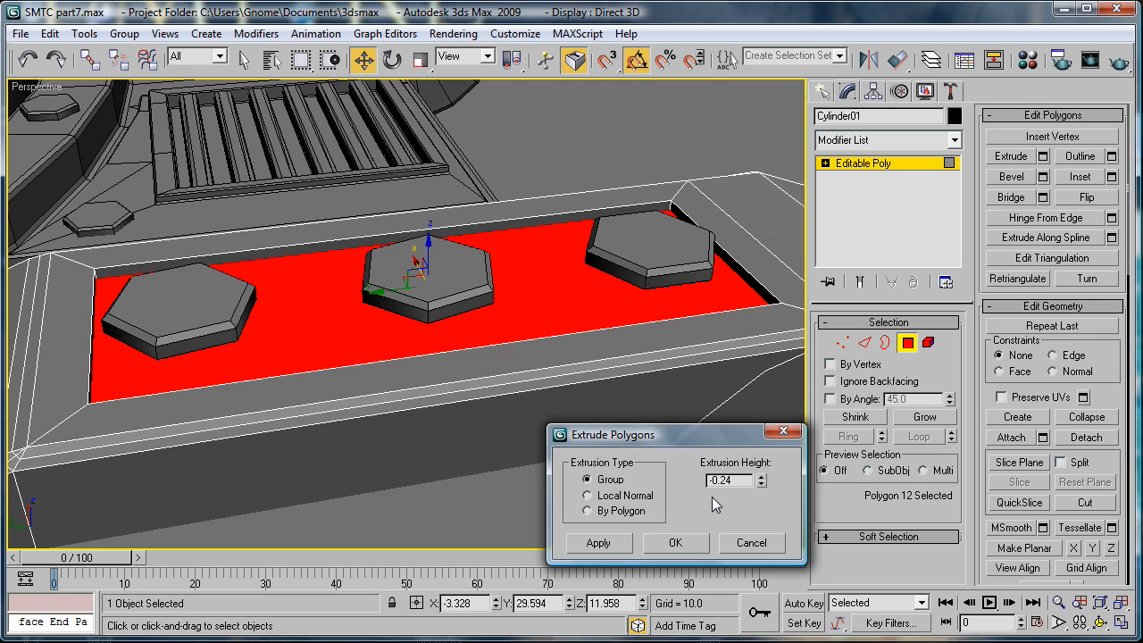
click(676, 543)
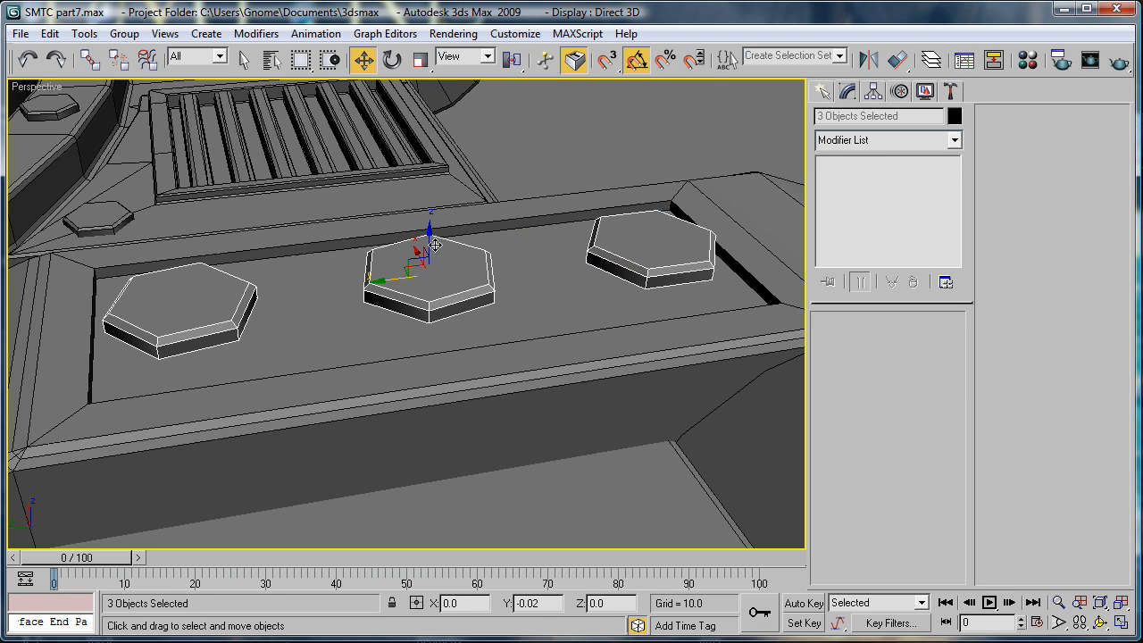
drag(431, 219, 430, 254)
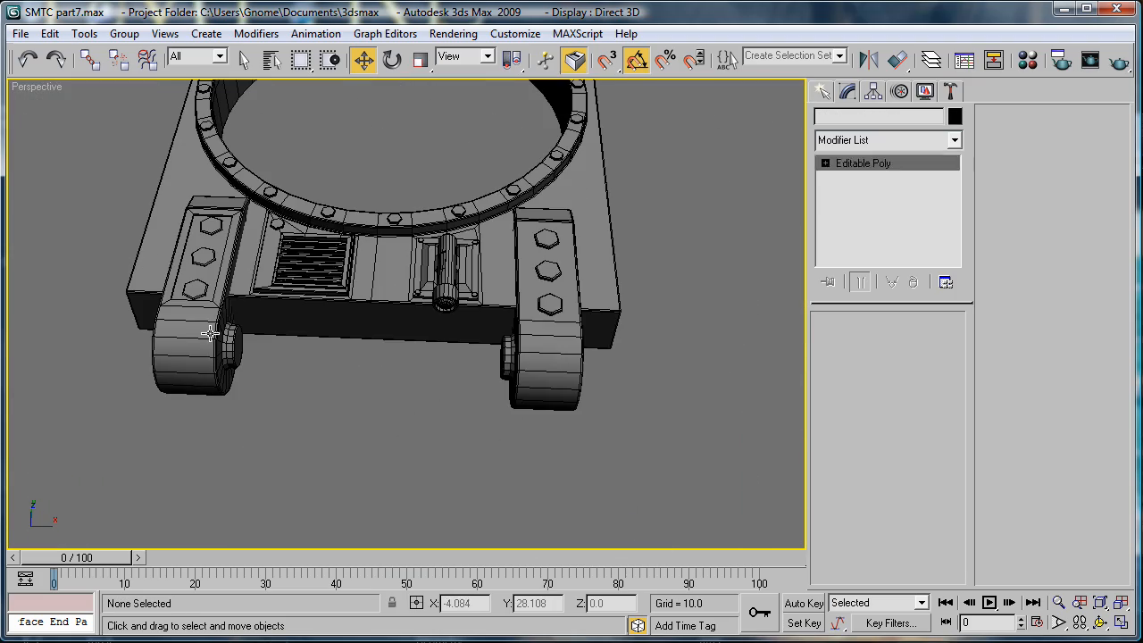
Mirror-copy the side arm, align it opposite, and sink its three rivets in Z
click(206, 348)
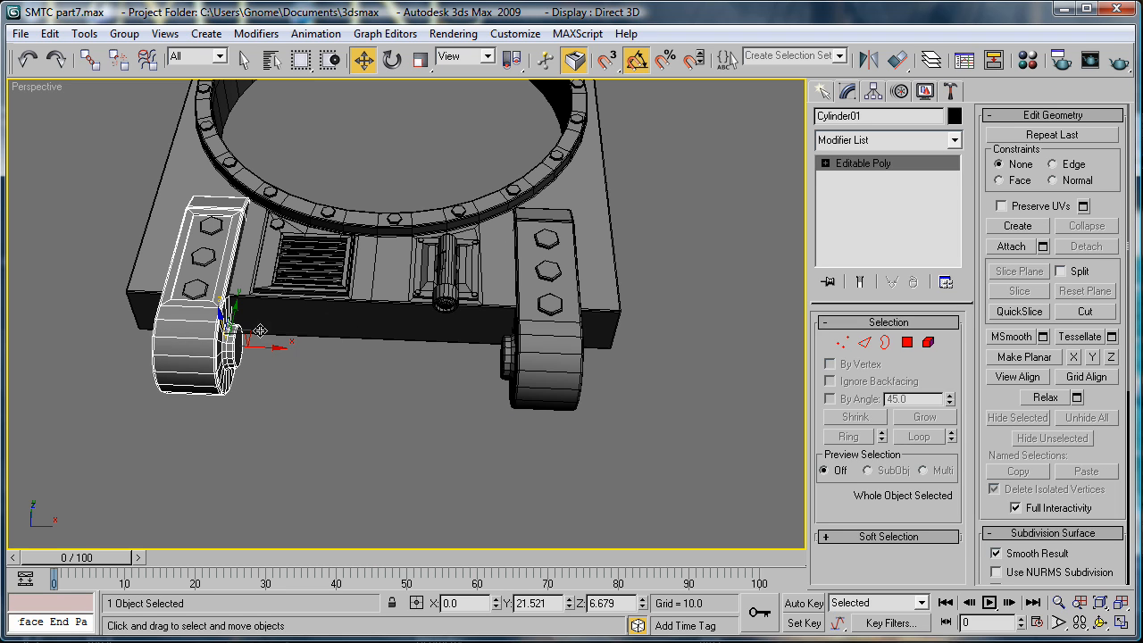
mouse_move(210, 343)
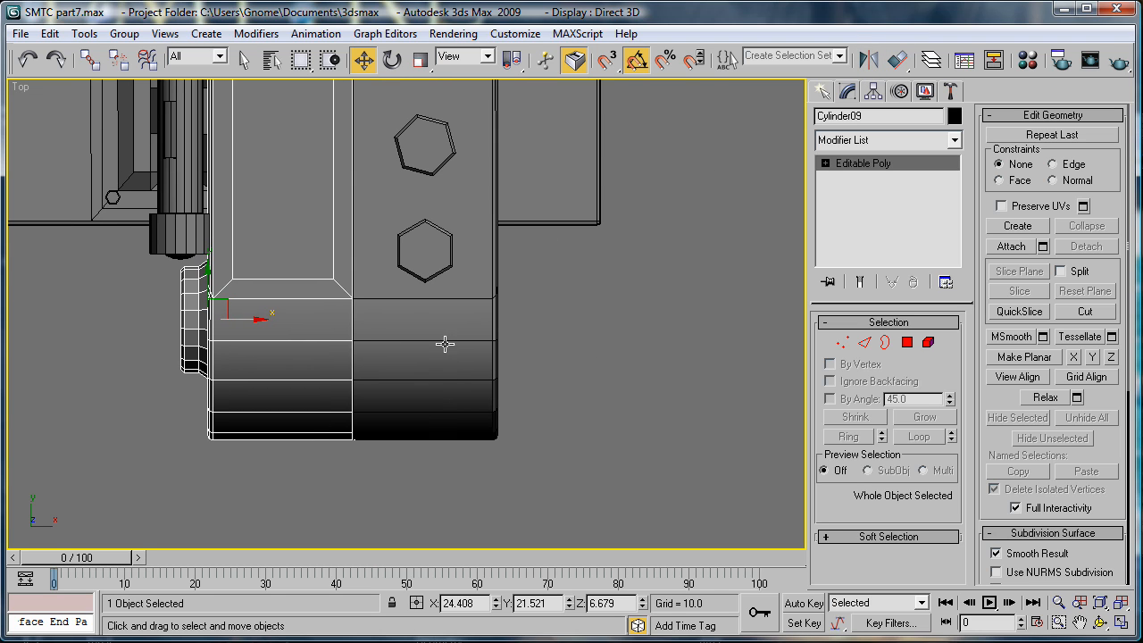
drag(268, 312, 384, 323)
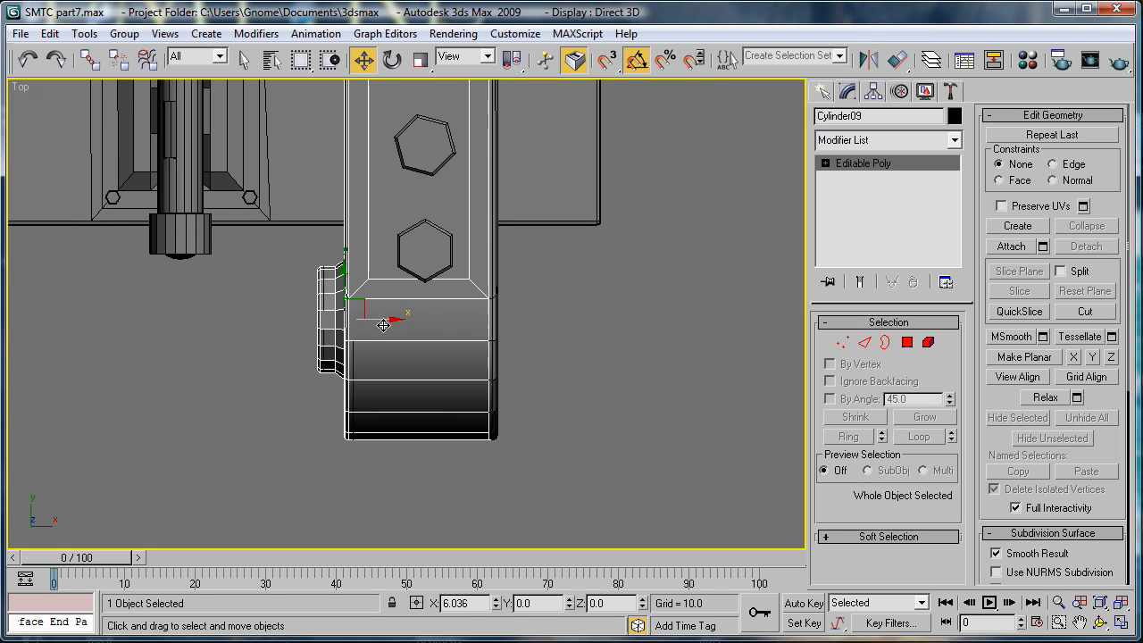
drag(382, 324, 424, 299)
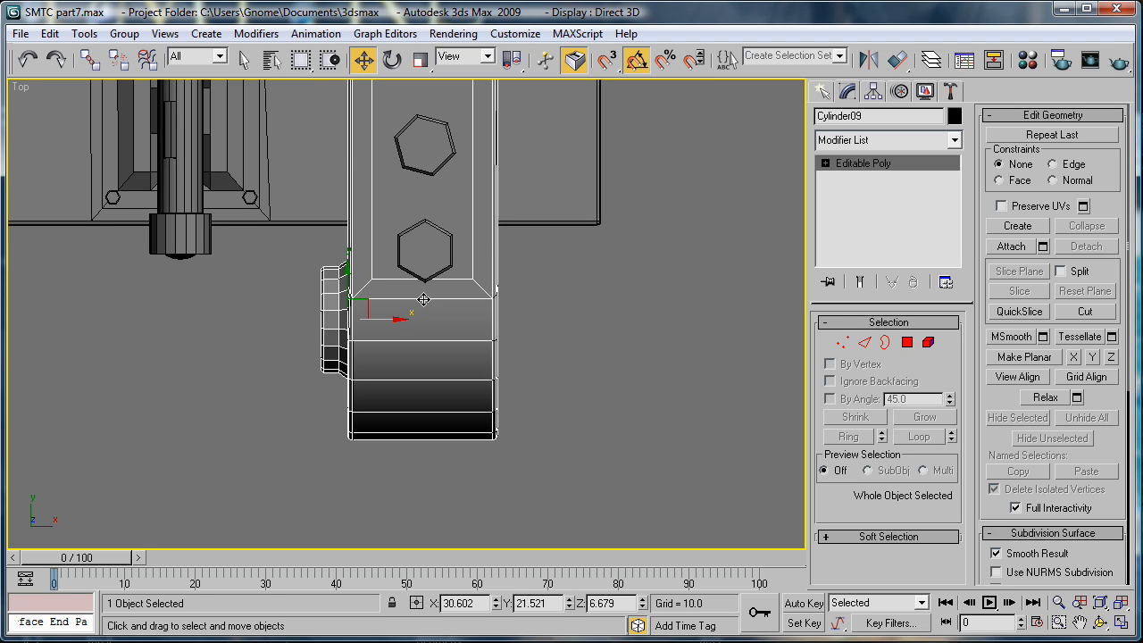
mouse_move(493, 251)
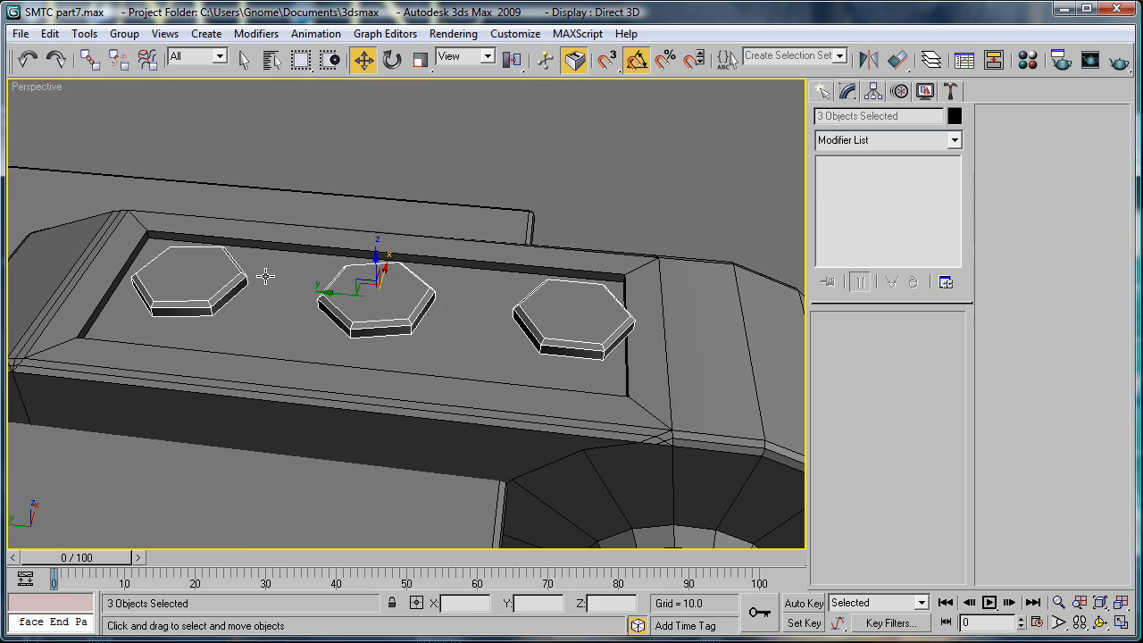
drag(379, 255, 380, 268)
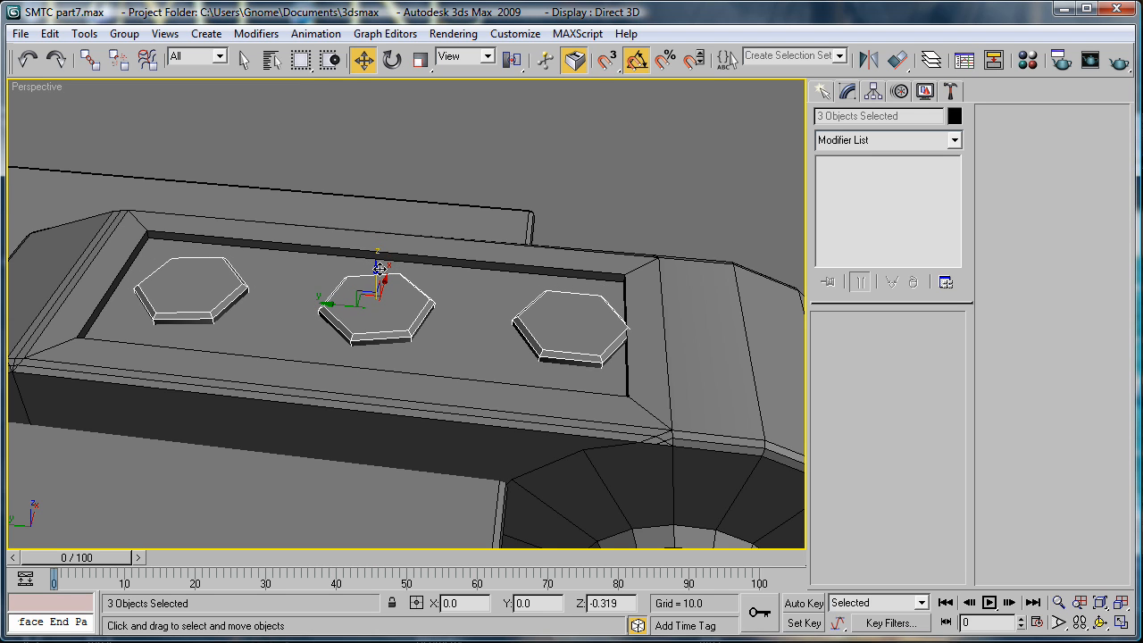